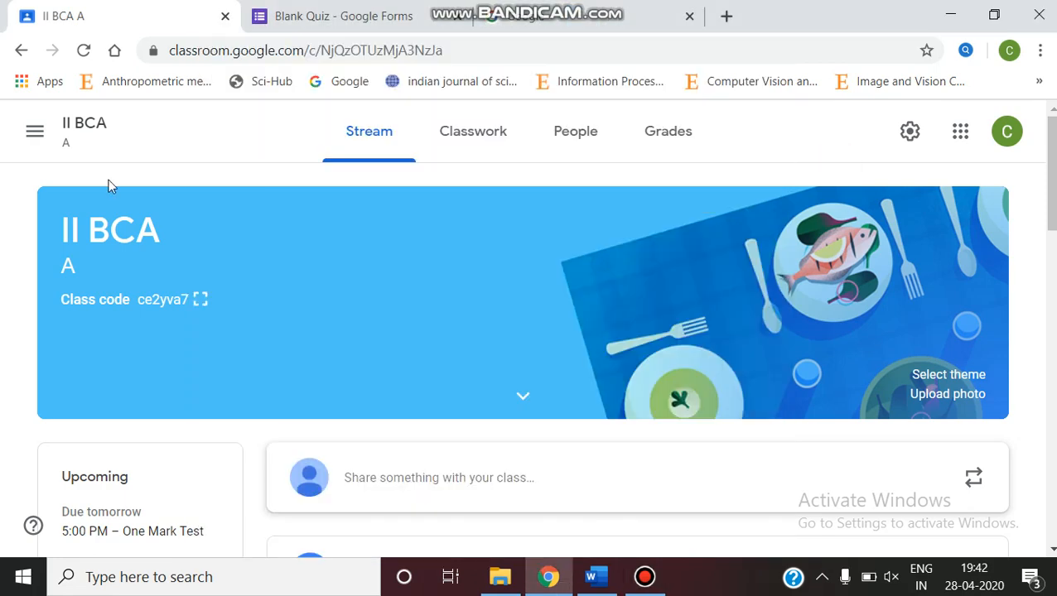
Go from the II BCA class Stream to its Classwork page
left_click(35, 131)
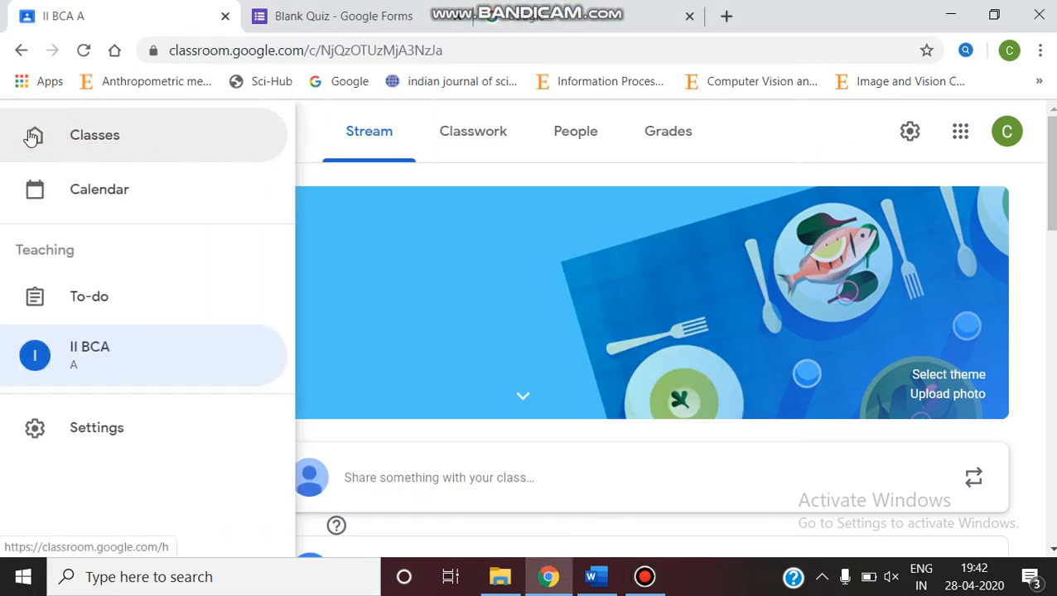
mouse_move(288, 211)
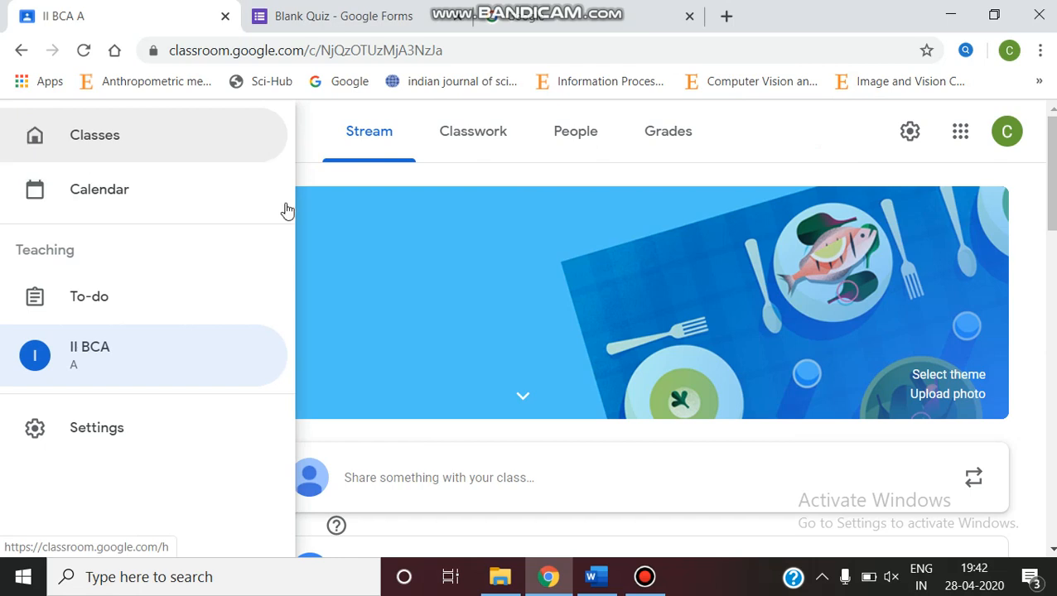
mouse_move(413, 275)
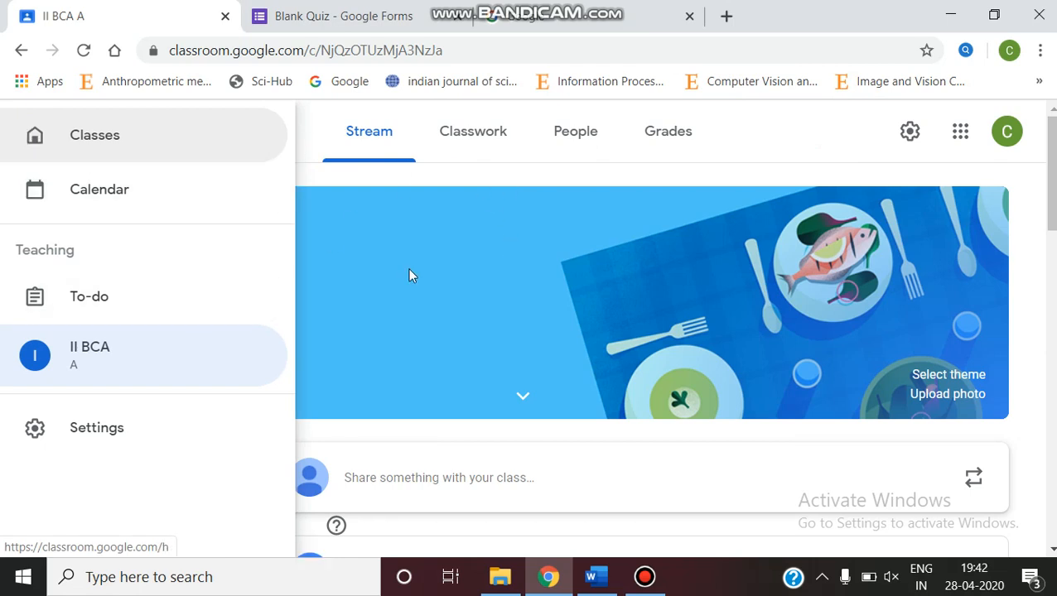
left_click(35, 131)
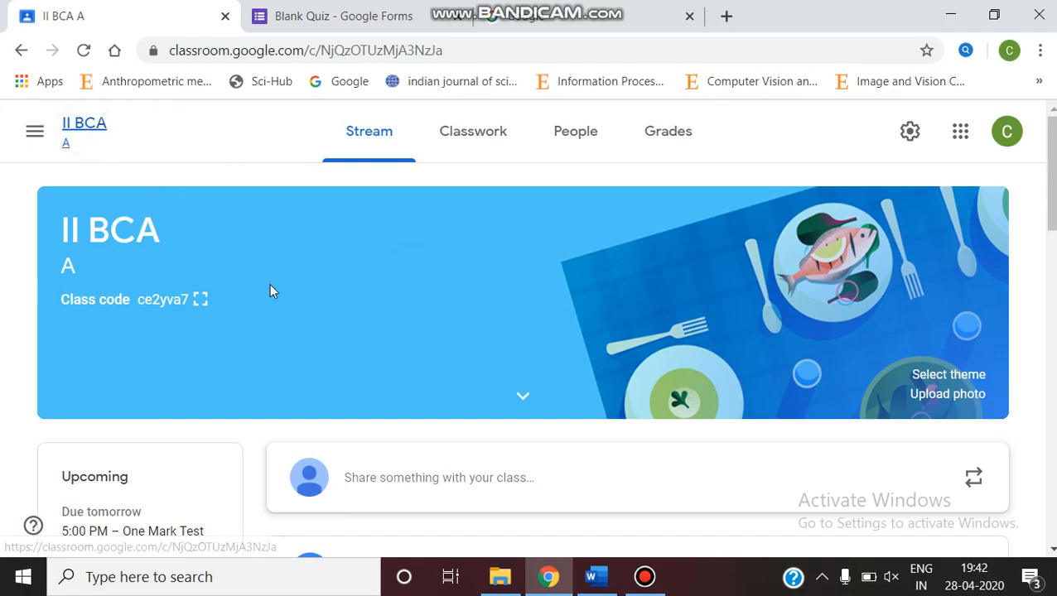
scroll("down", 3)
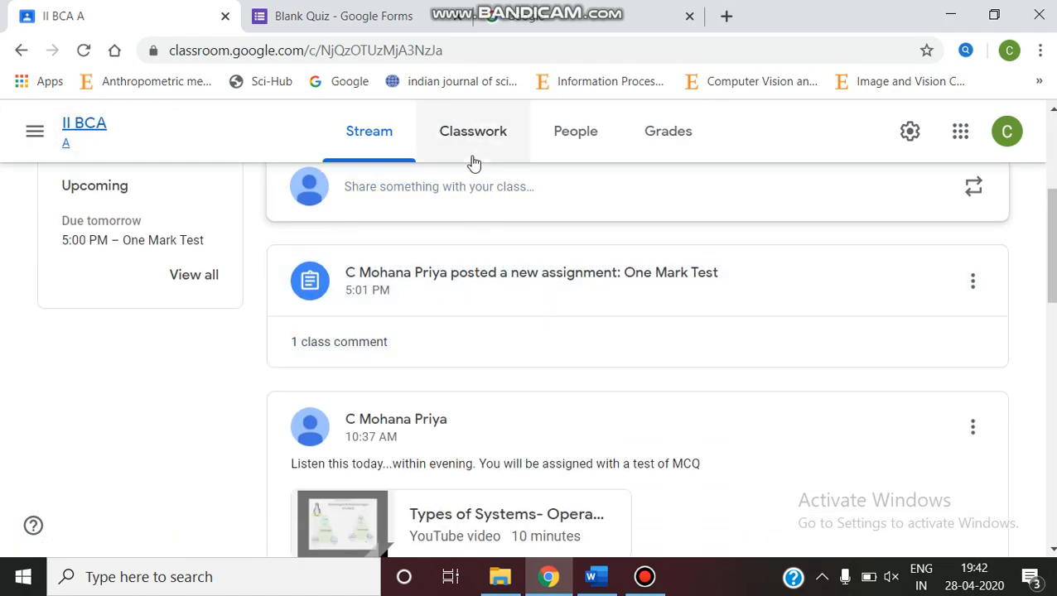
left_click(473, 131)
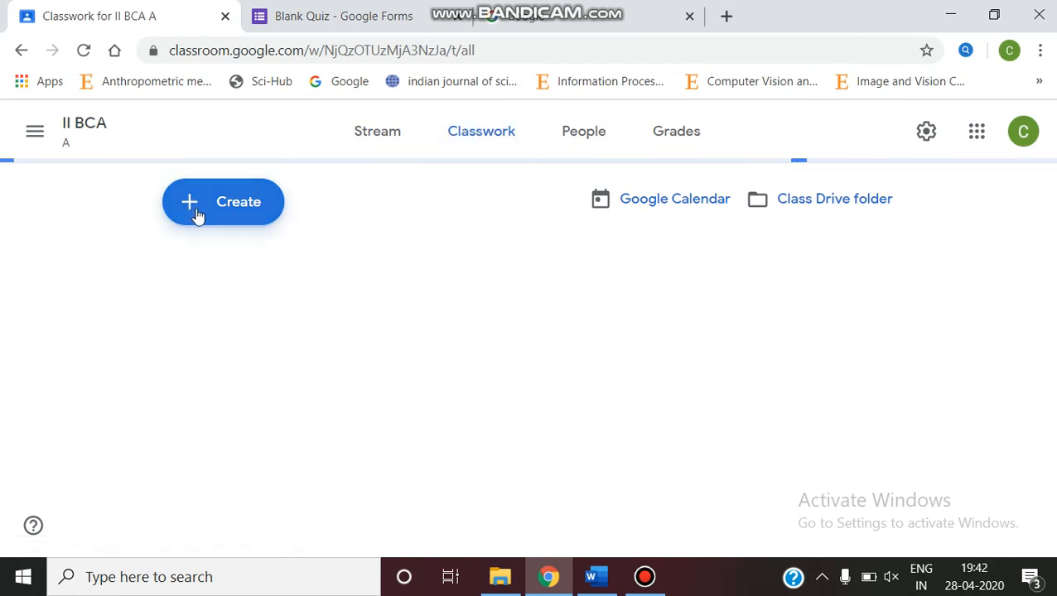
Create an assignment titled 'Test Questions MCQ' with the instructions 'attempt all'
left_click(222, 202)
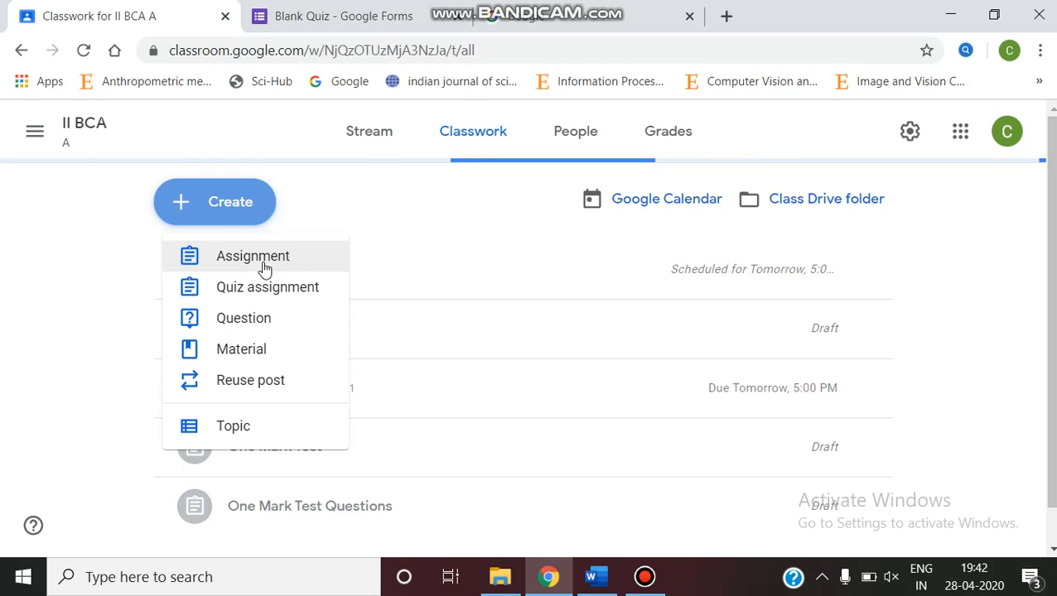
left_click(252, 256)
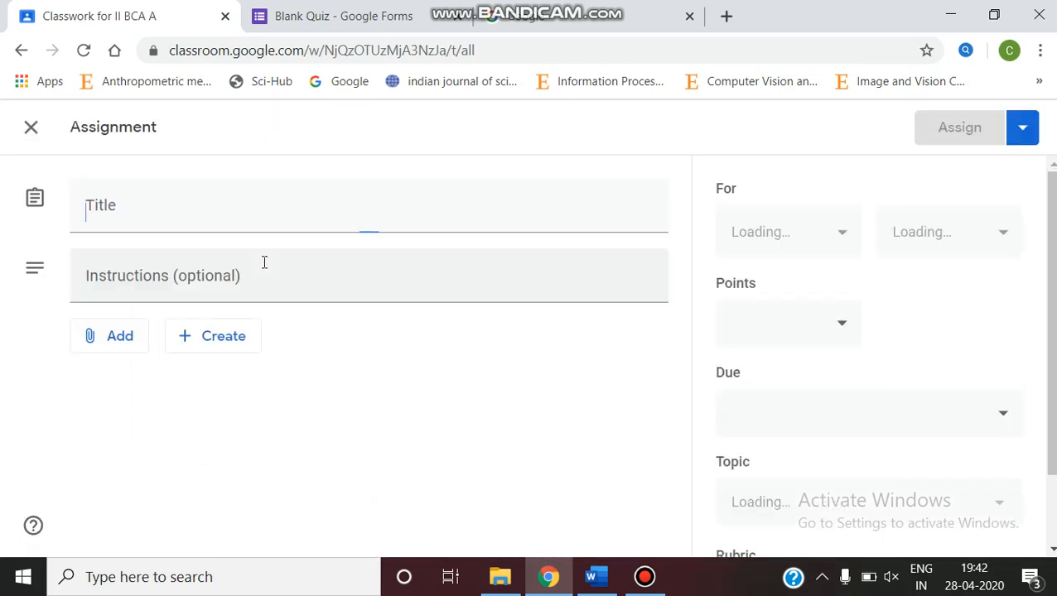
type("T")
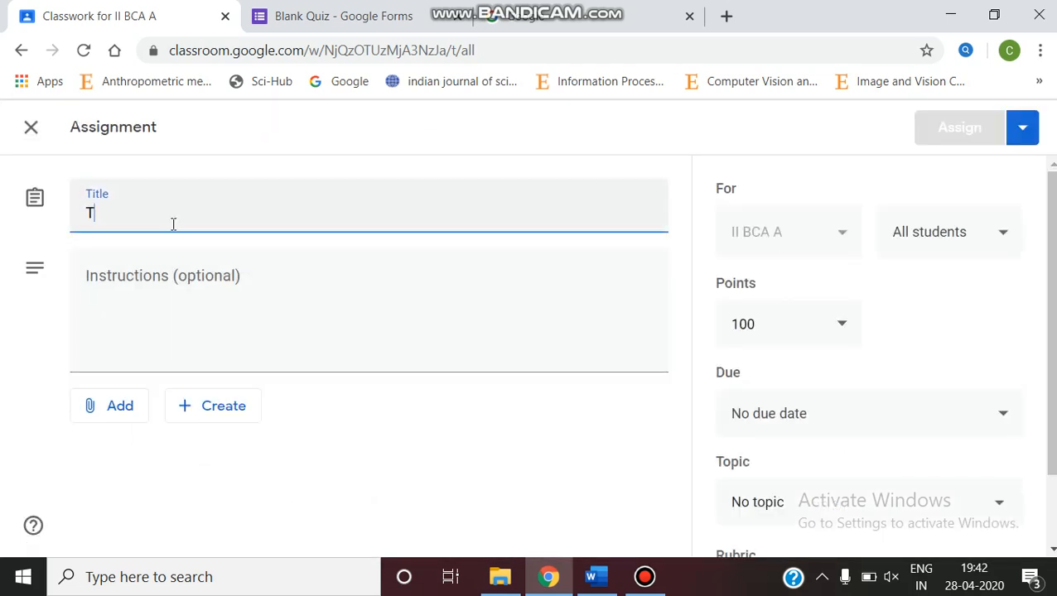
type("est")
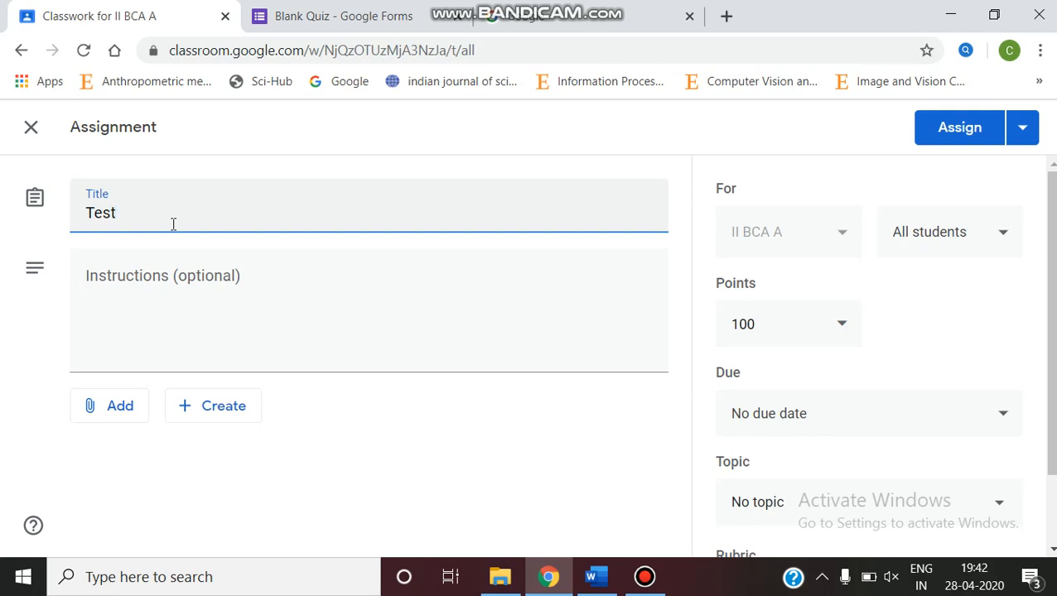
type("Questio")
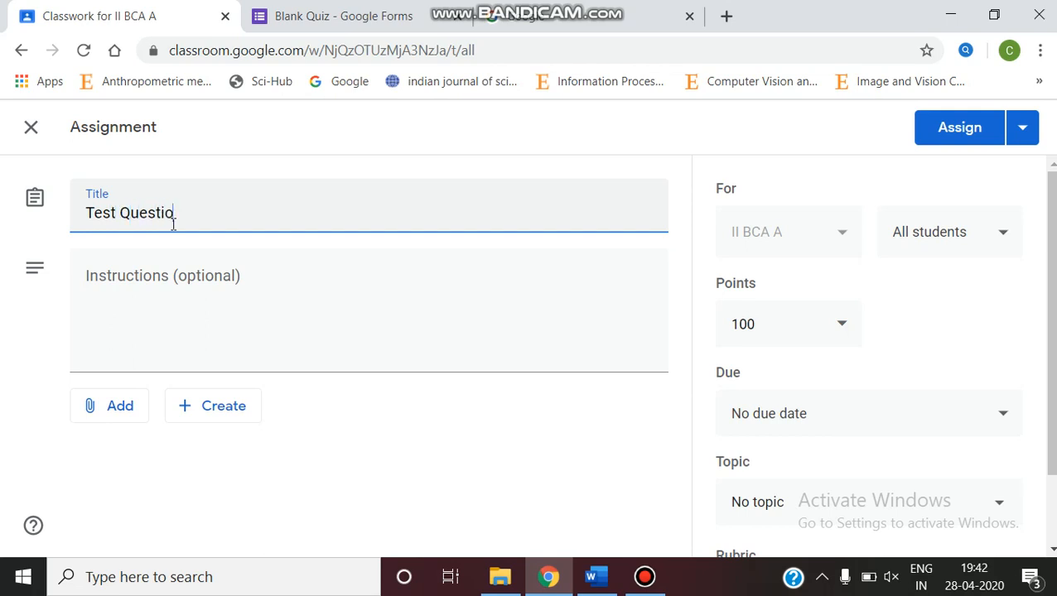
type("ns MC")
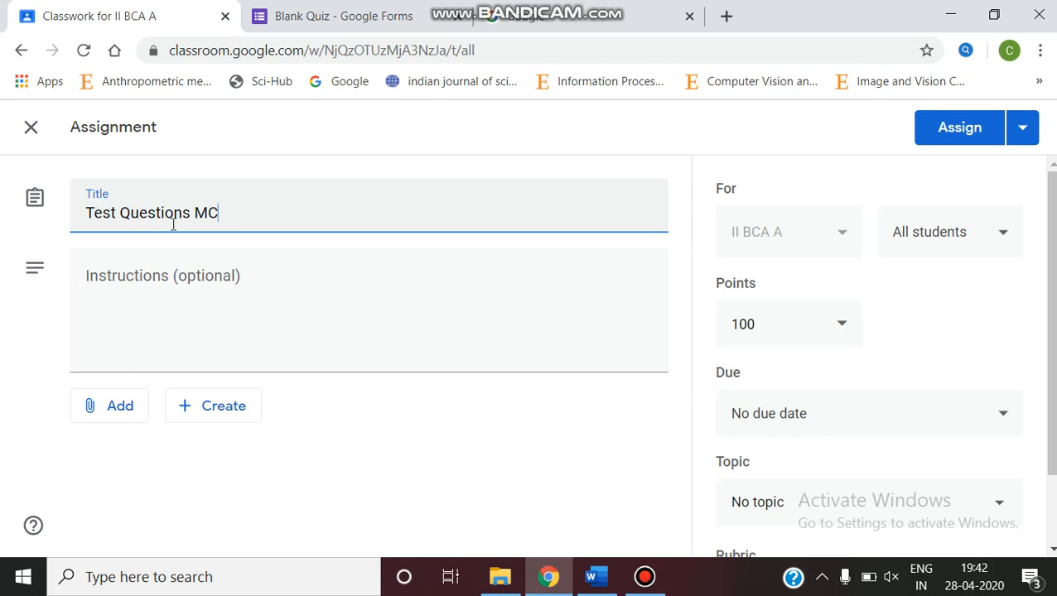
type("Q")
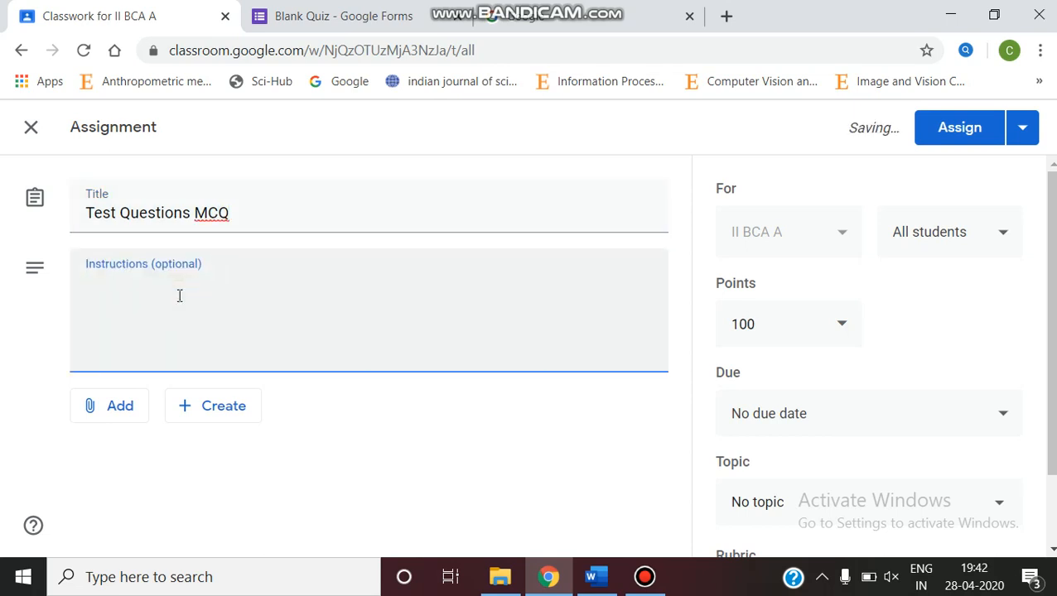
type("attempt")
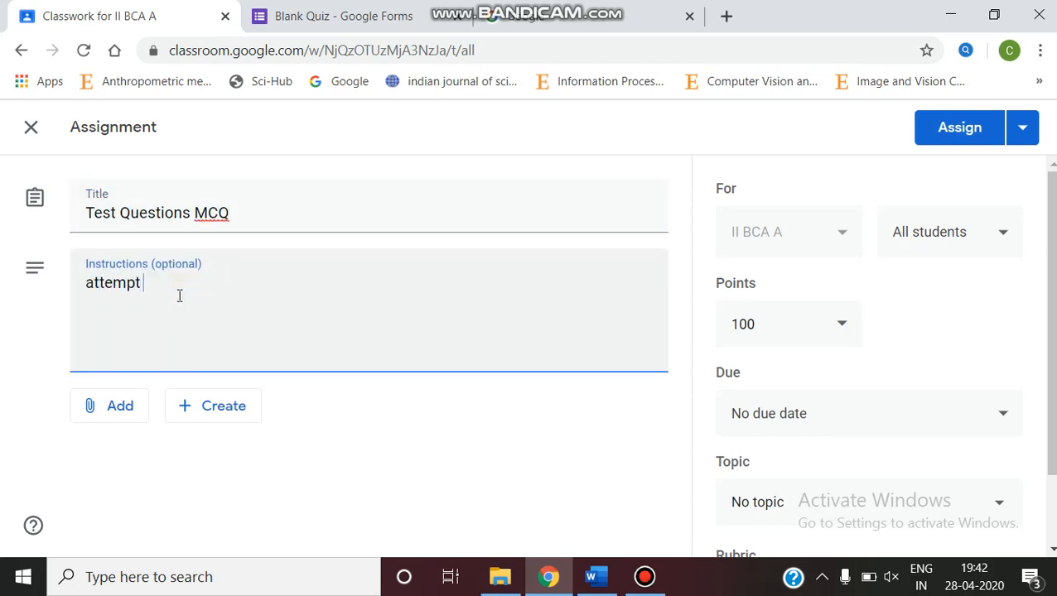
type("all")
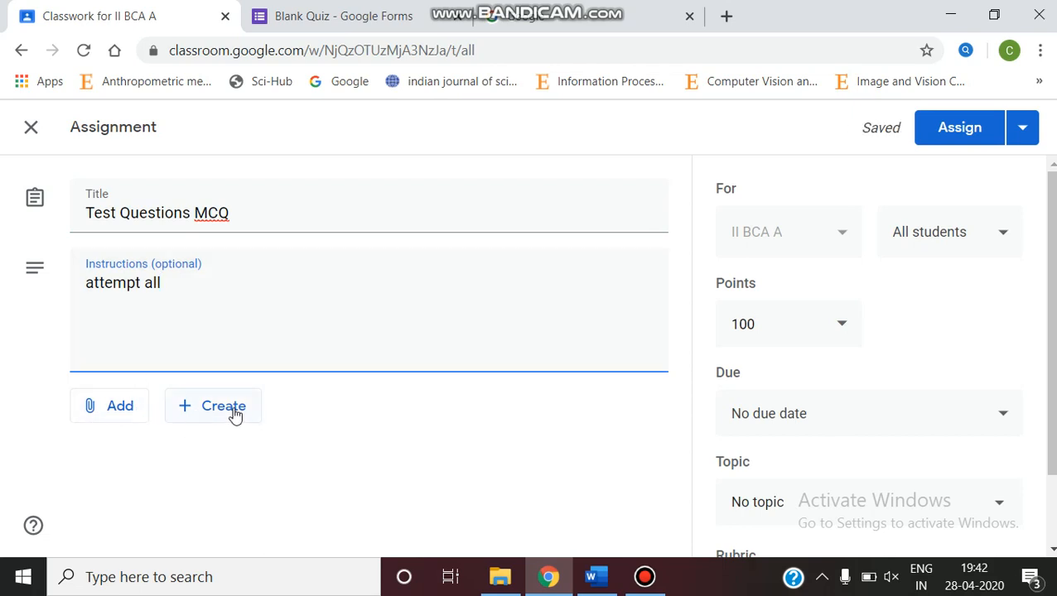
Attach a new blank Google Form to the assignment through Create > Forms
left_click(108, 406)
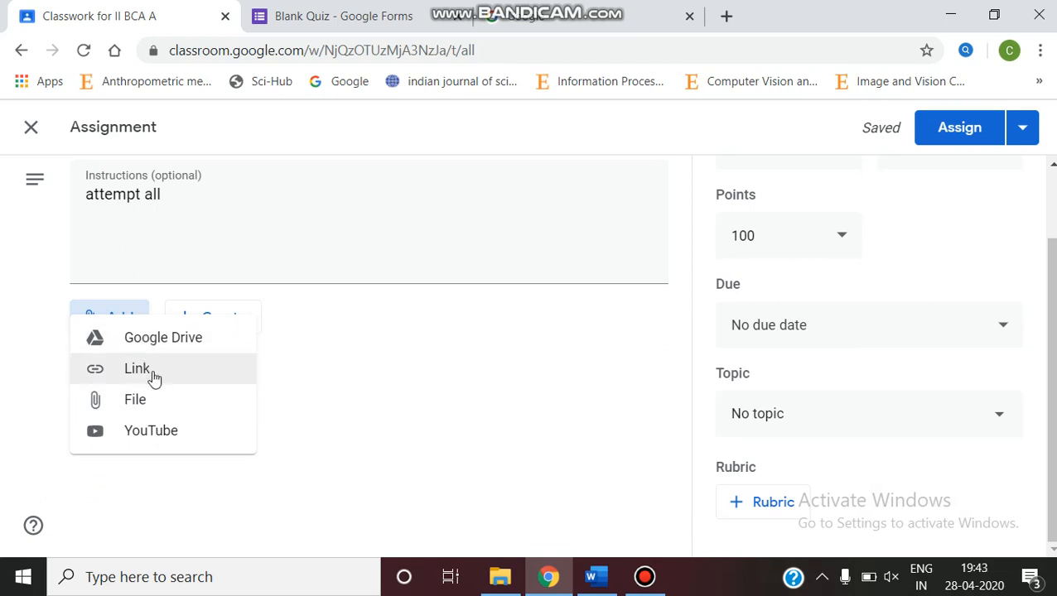
mouse_move(239, 313)
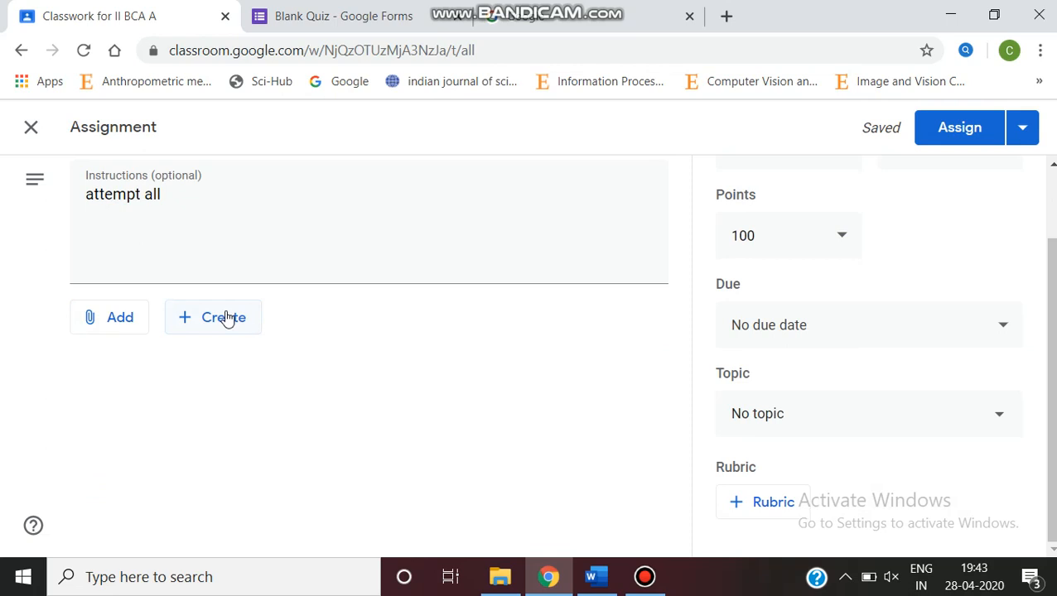
left_click(213, 317)
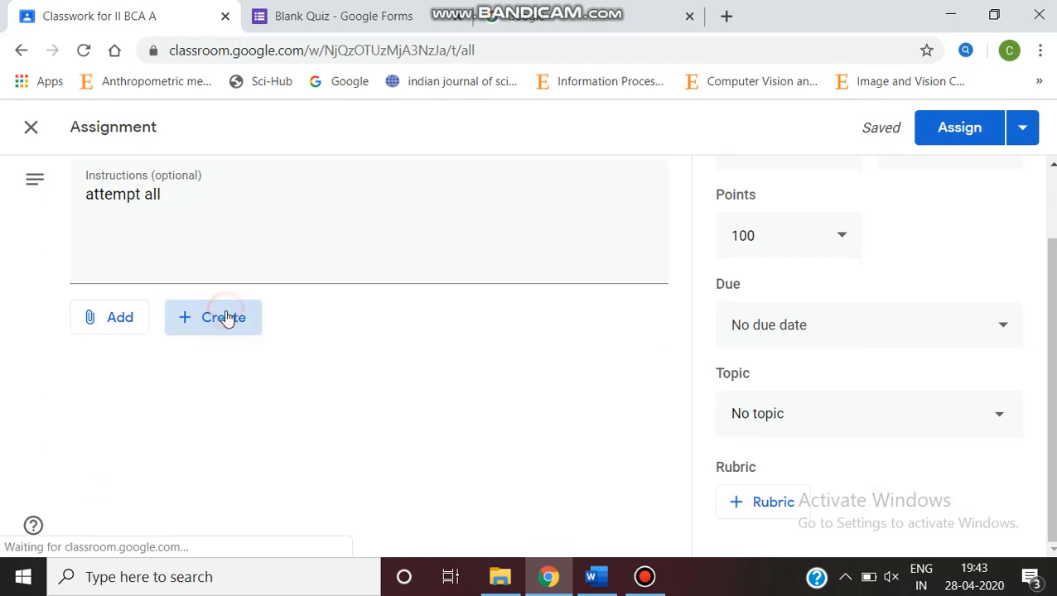
left_click(213, 318)
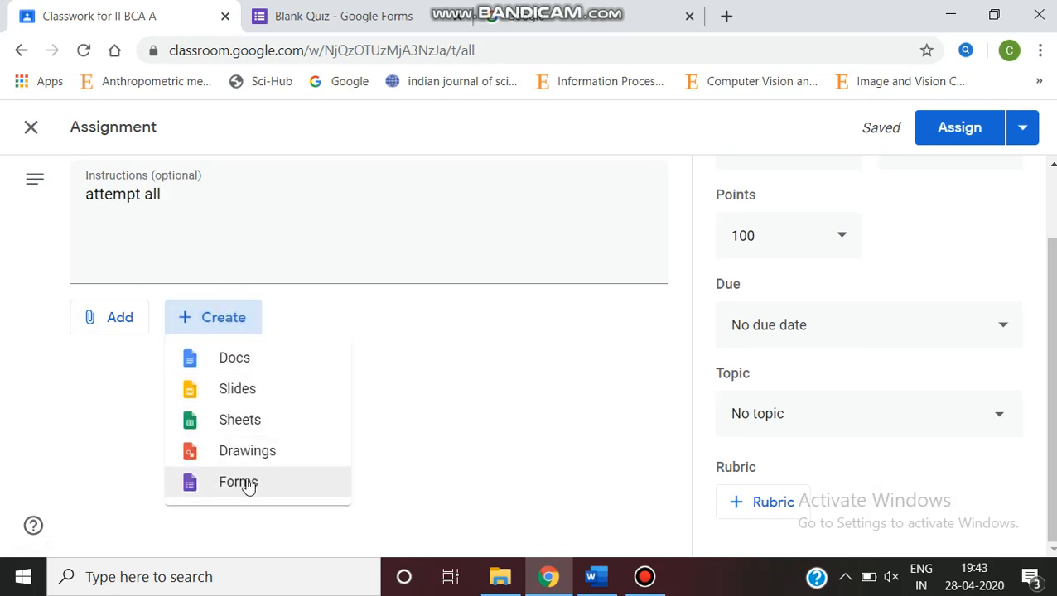
left_click(238, 482)
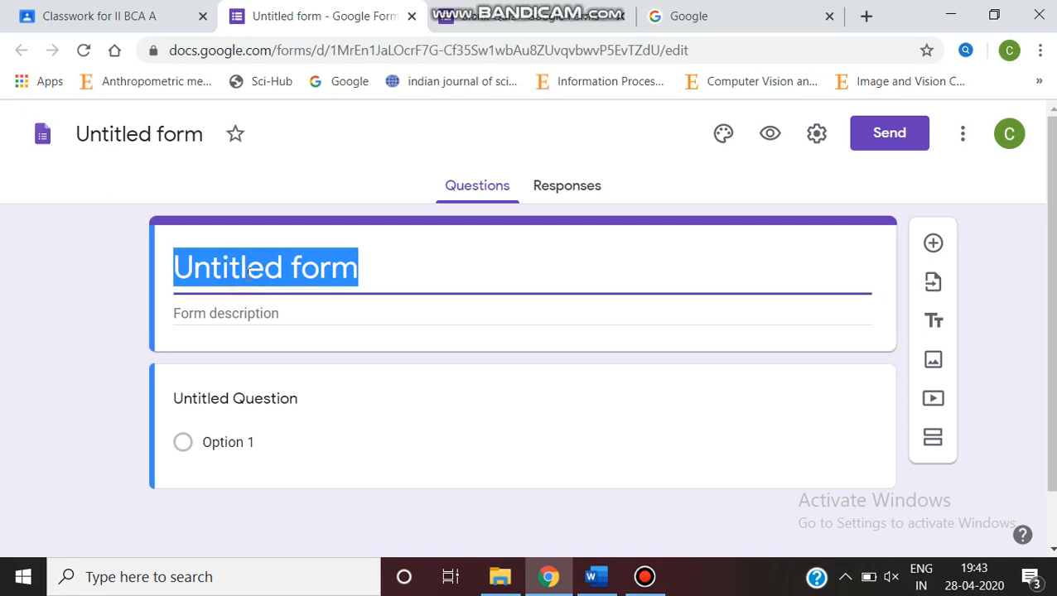
Enter 'TEst Assignment' as the form title and 'Attempt all' as its description
type("TE")
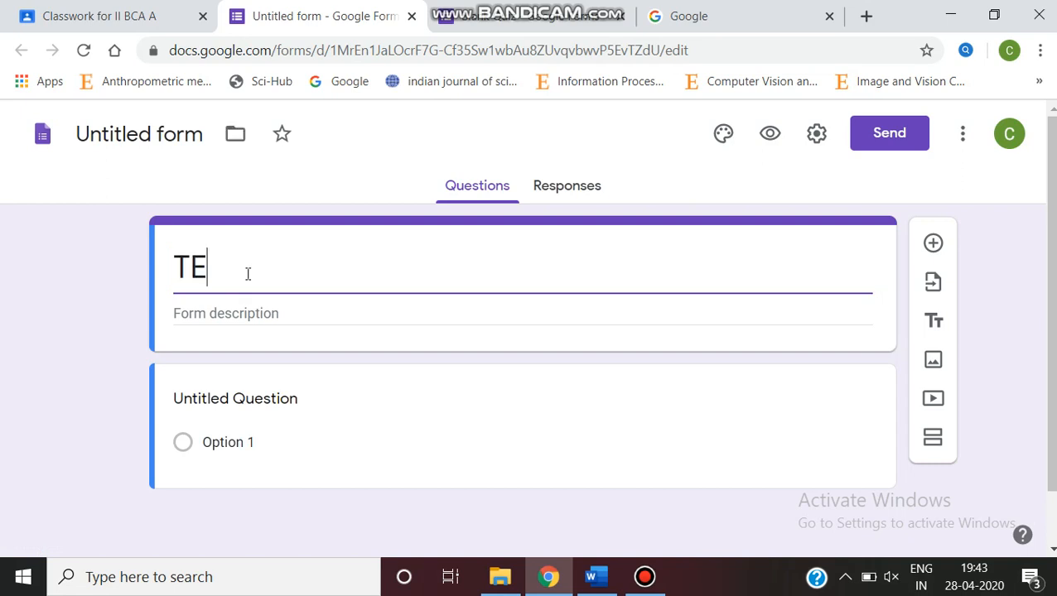
type("st As")
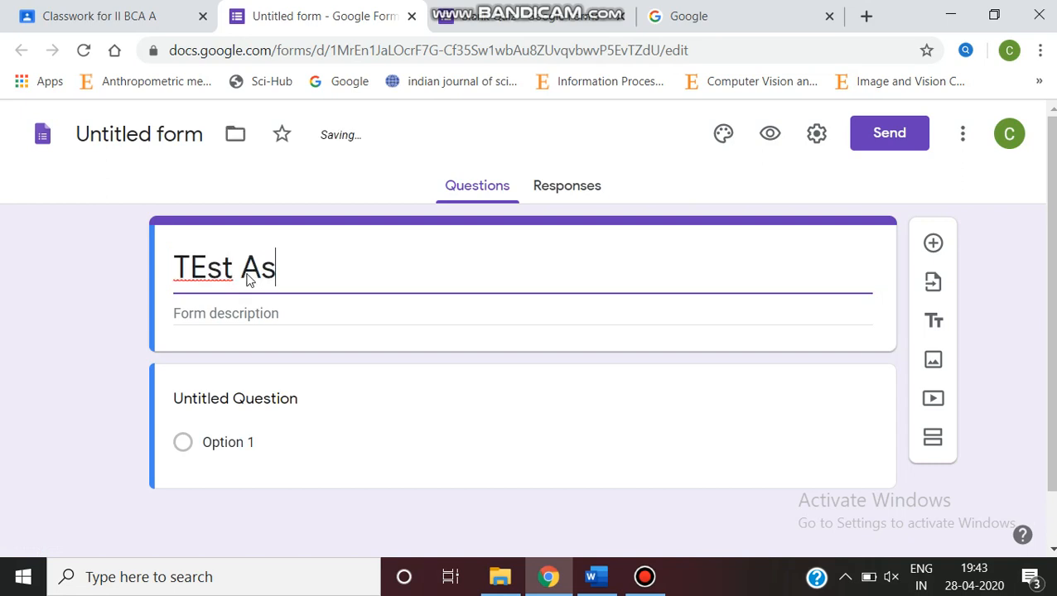
type("signment")
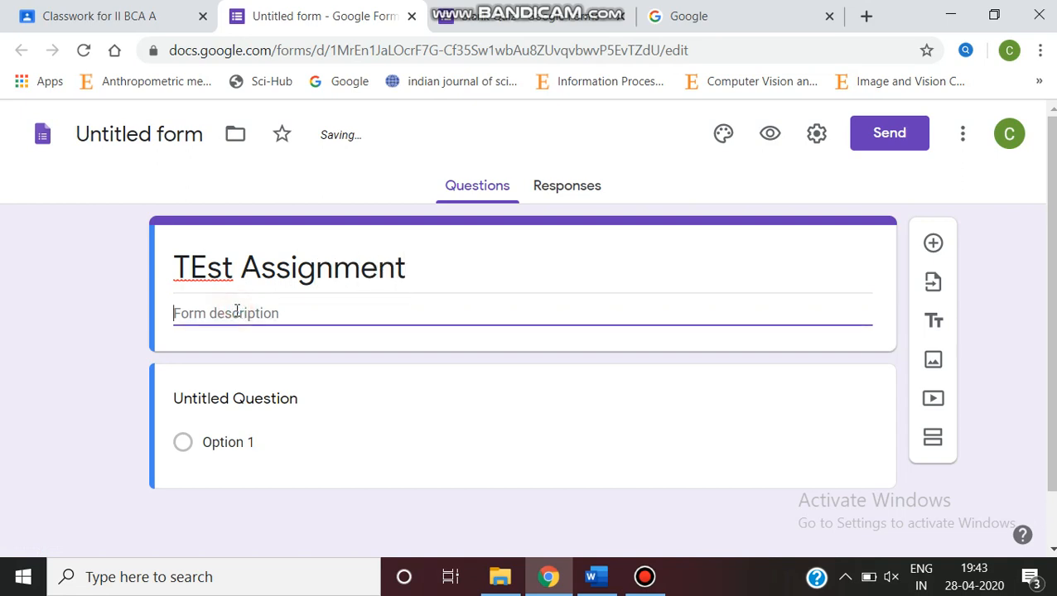
type("Atte")
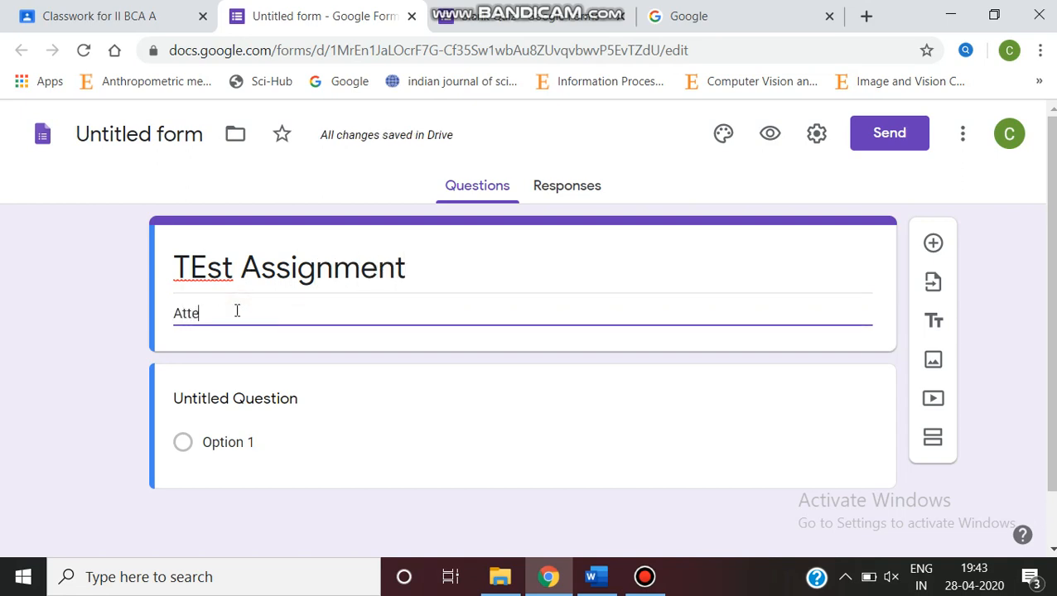
type("mpt all")
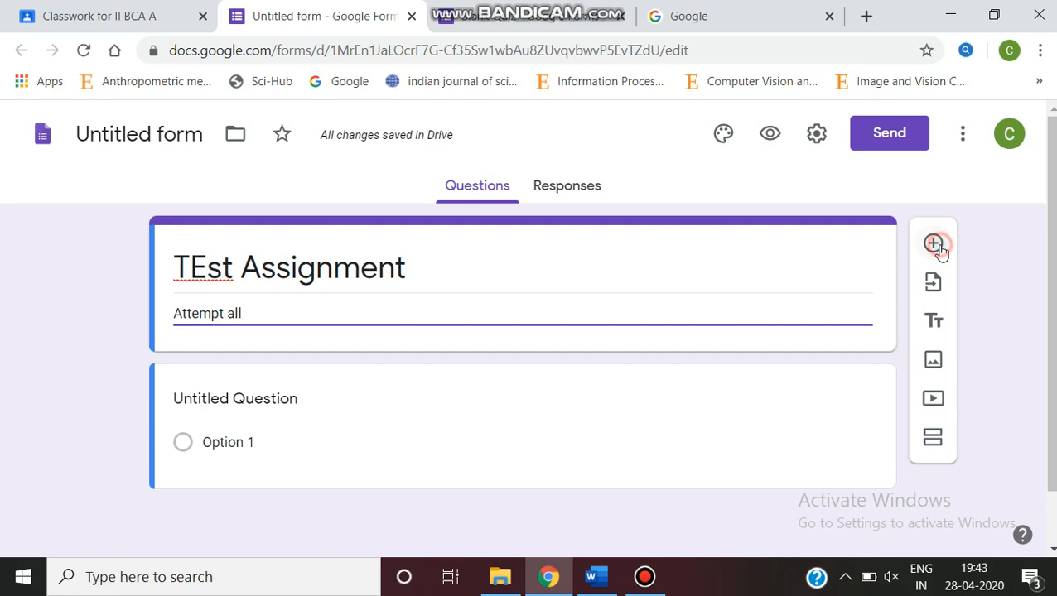
Make the Name question a required short-answer question
left_click(933, 243)
type("Name")
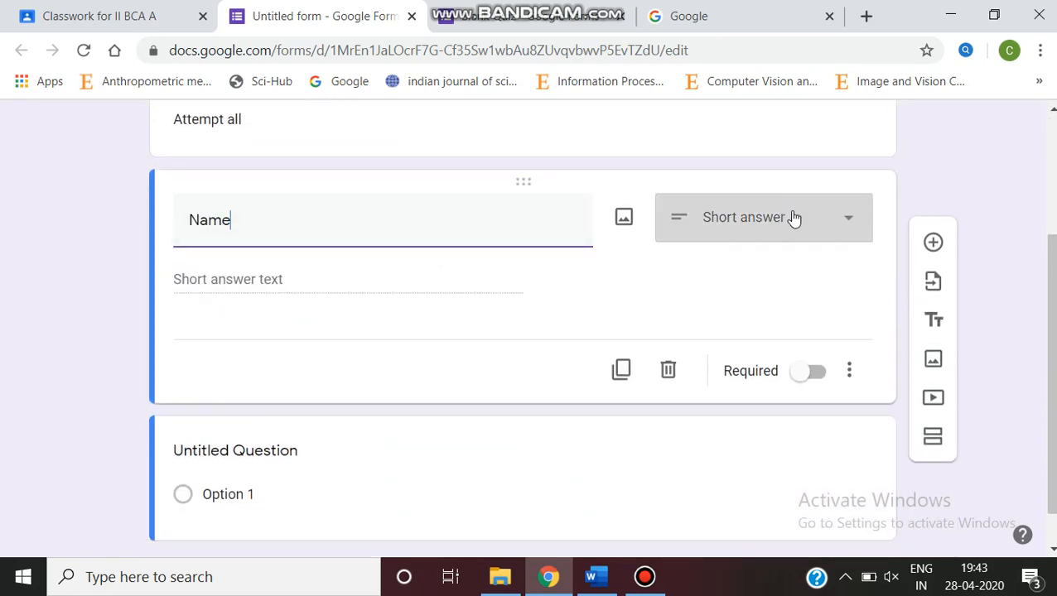
left_click(761, 217)
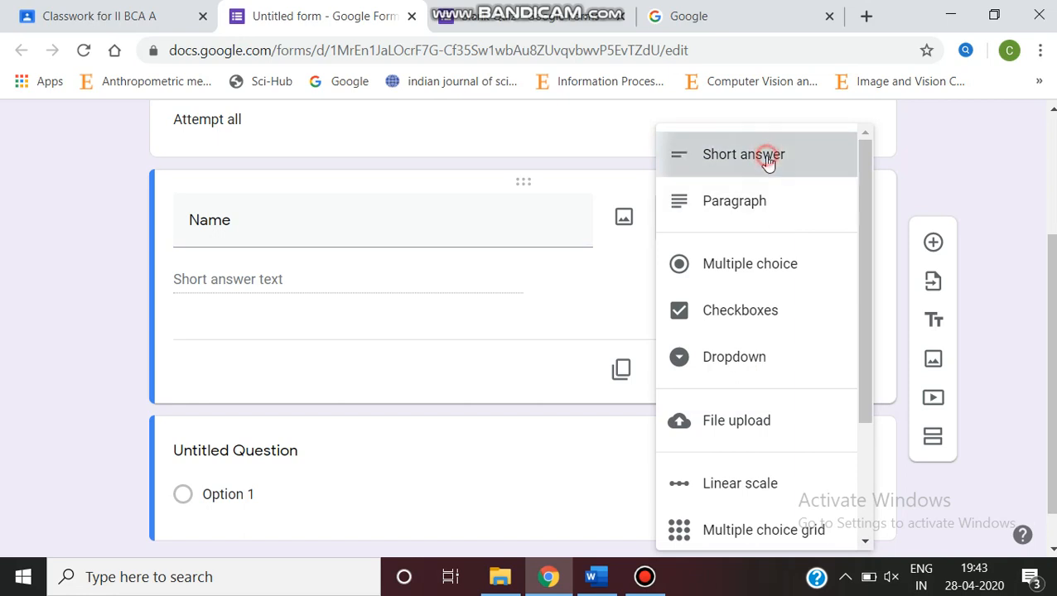
left_click(742, 154)
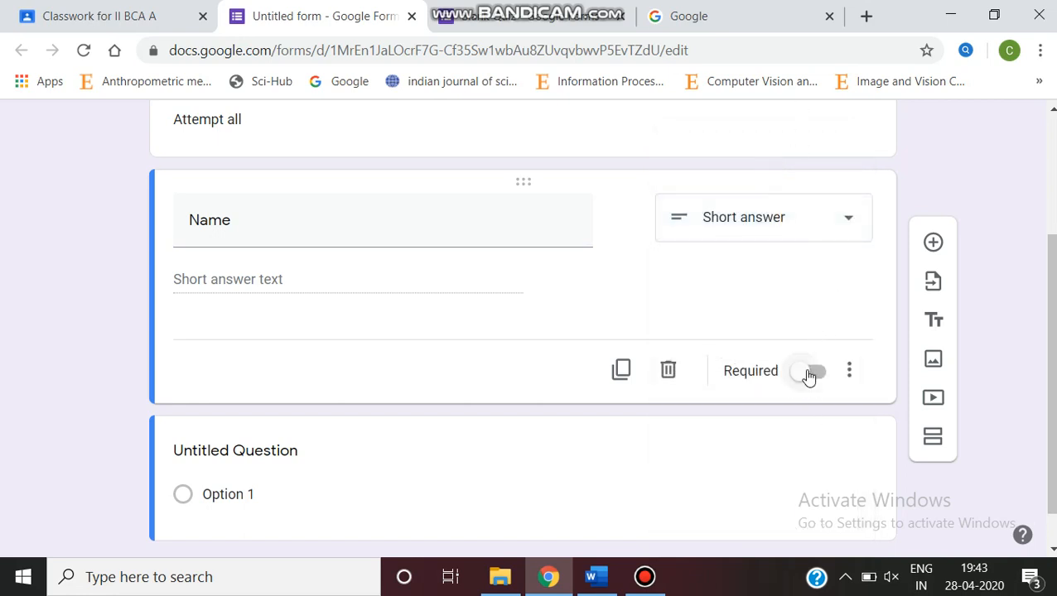
left_click(811, 371)
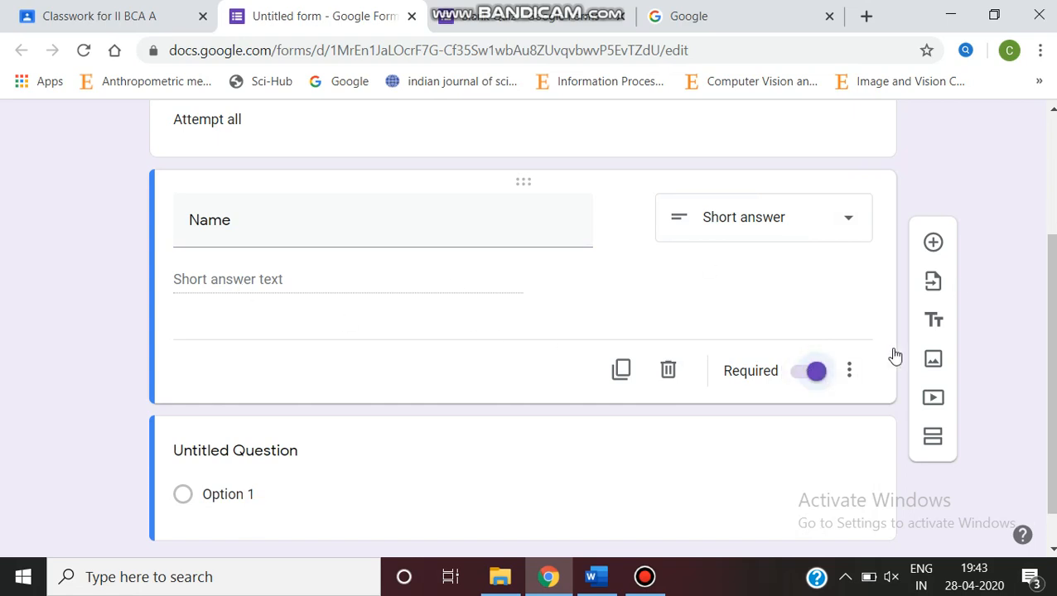
mouse_move(732, 204)
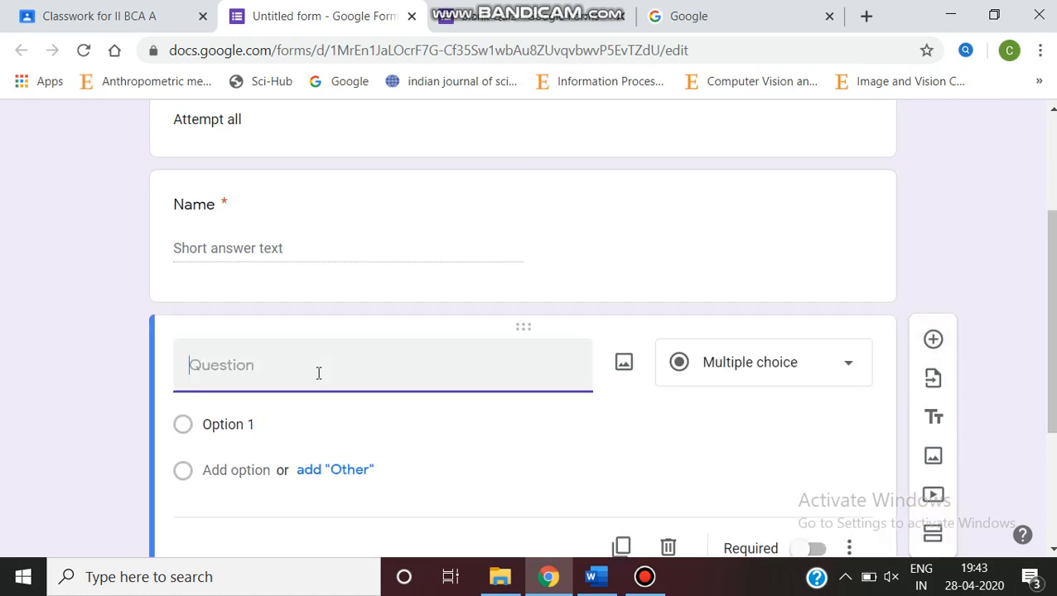
Add a 'Register number' question below the Name question
type("Regist")
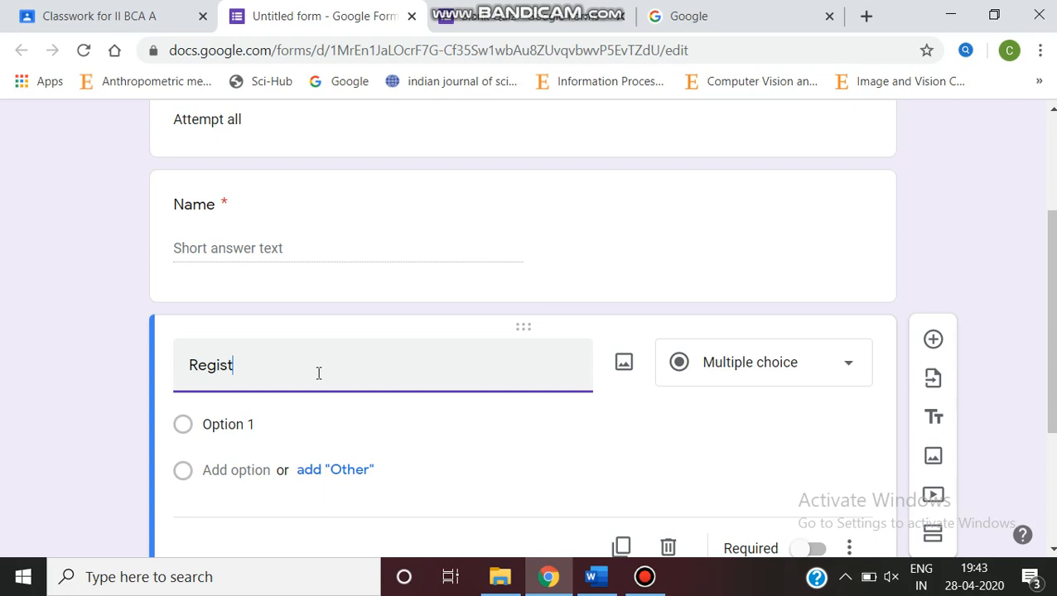
type("er number")
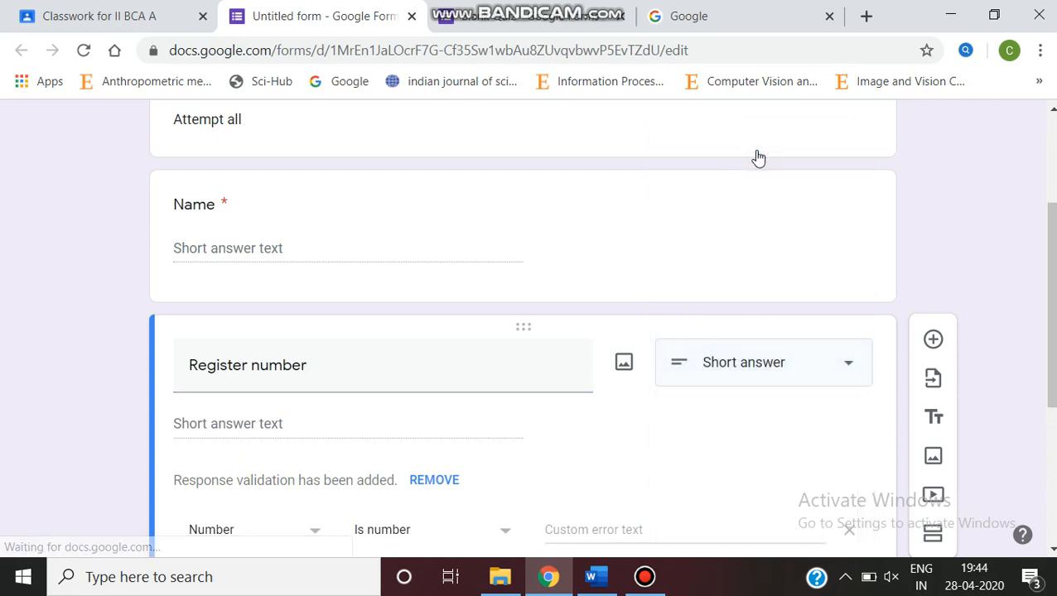
mouse_move(841, 361)
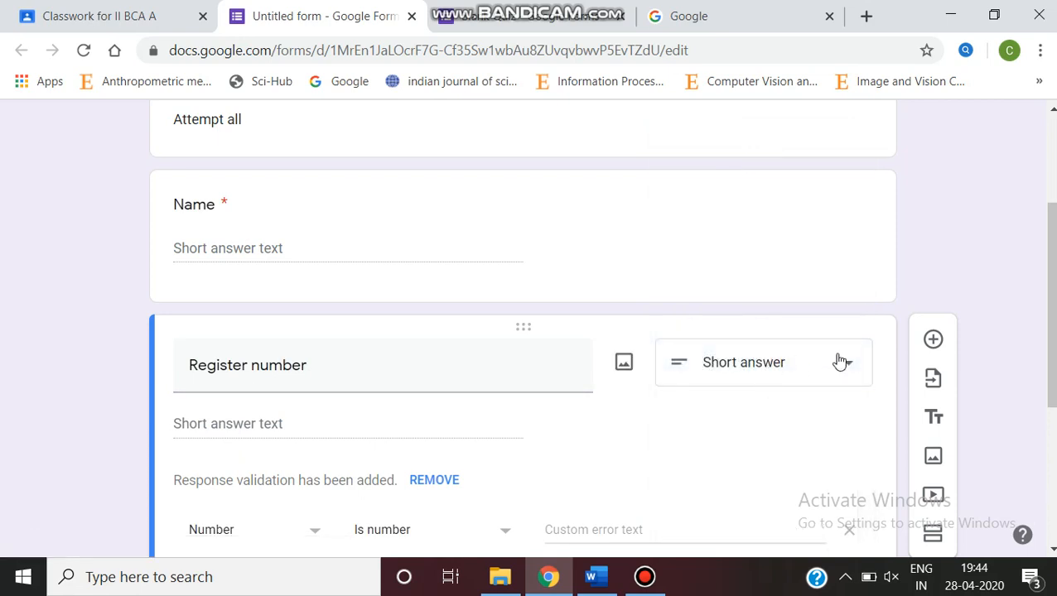
scroll("down", 3)
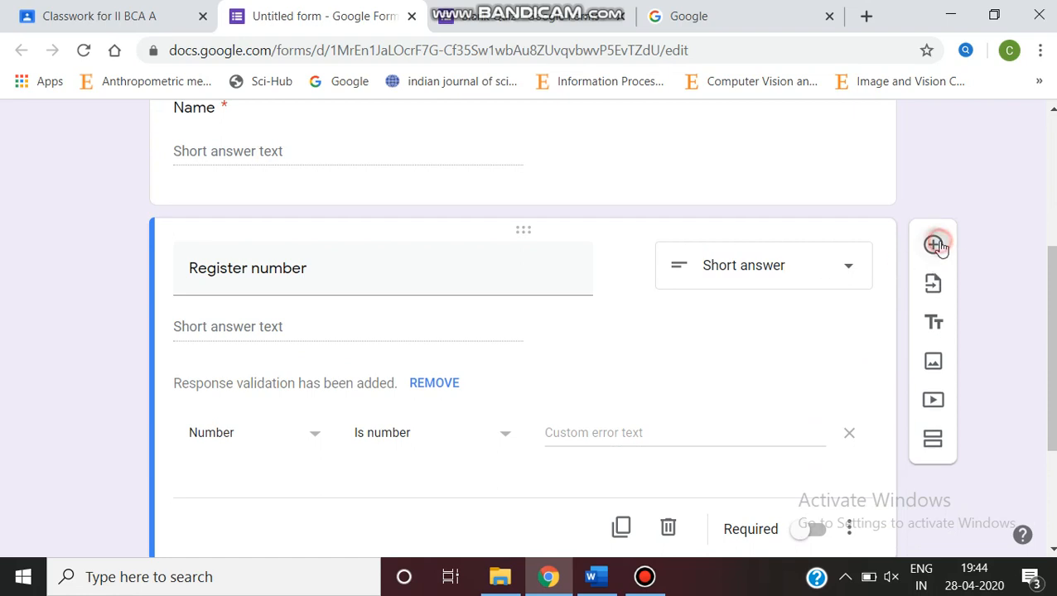
Add a new question titled '1.Expand ROM'
left_click(933, 246)
type("1.")
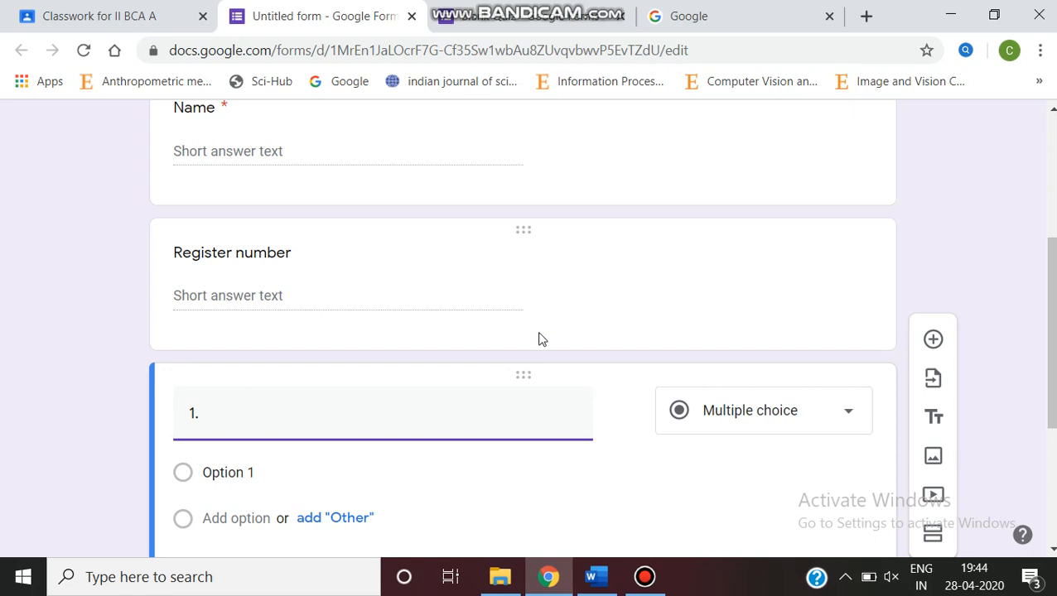
type("Expand")
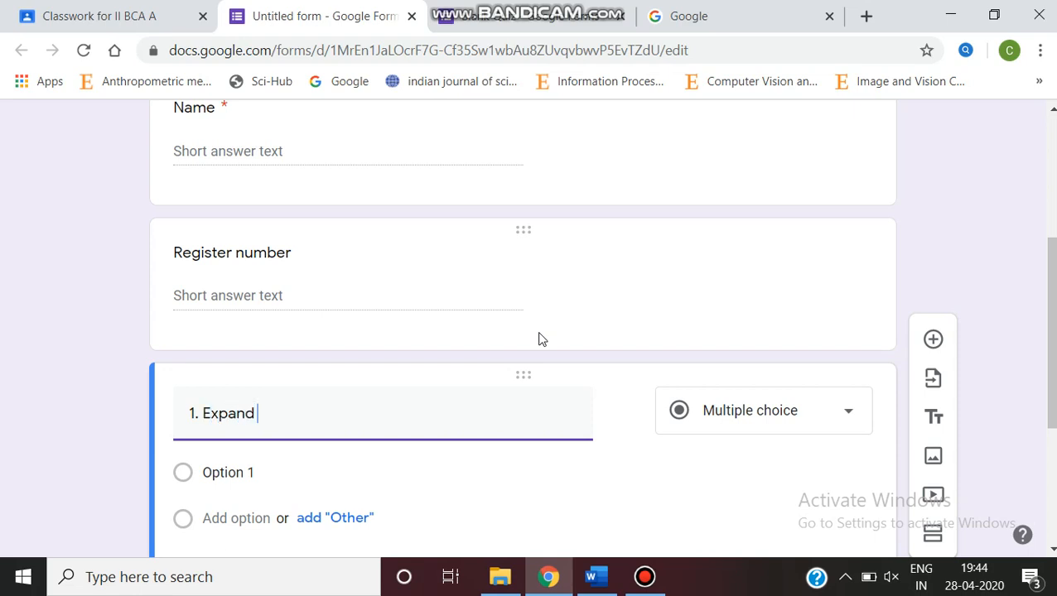
type("ROM")
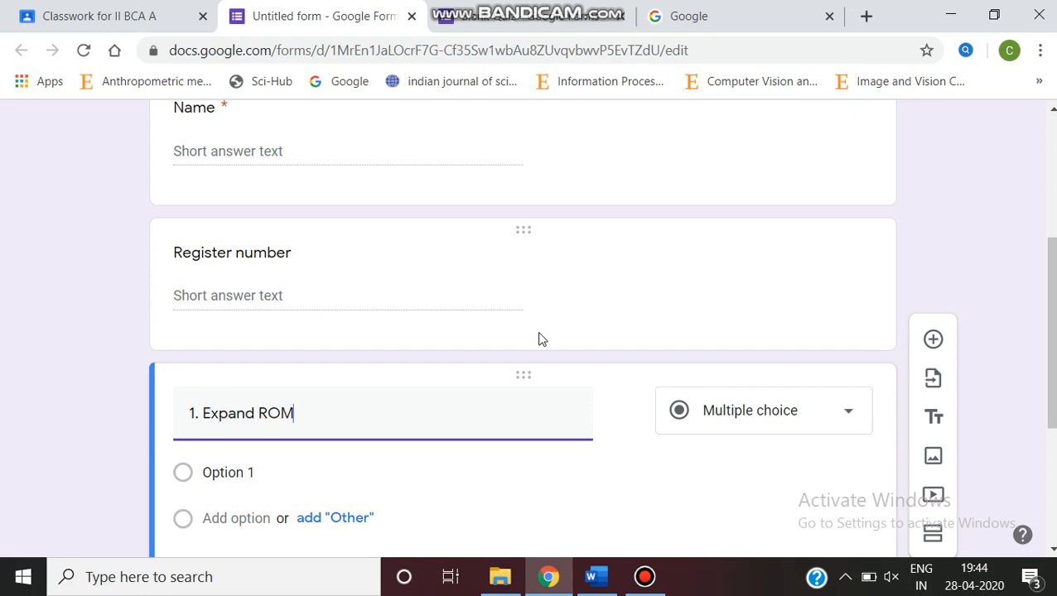
mouse_move(832, 441)
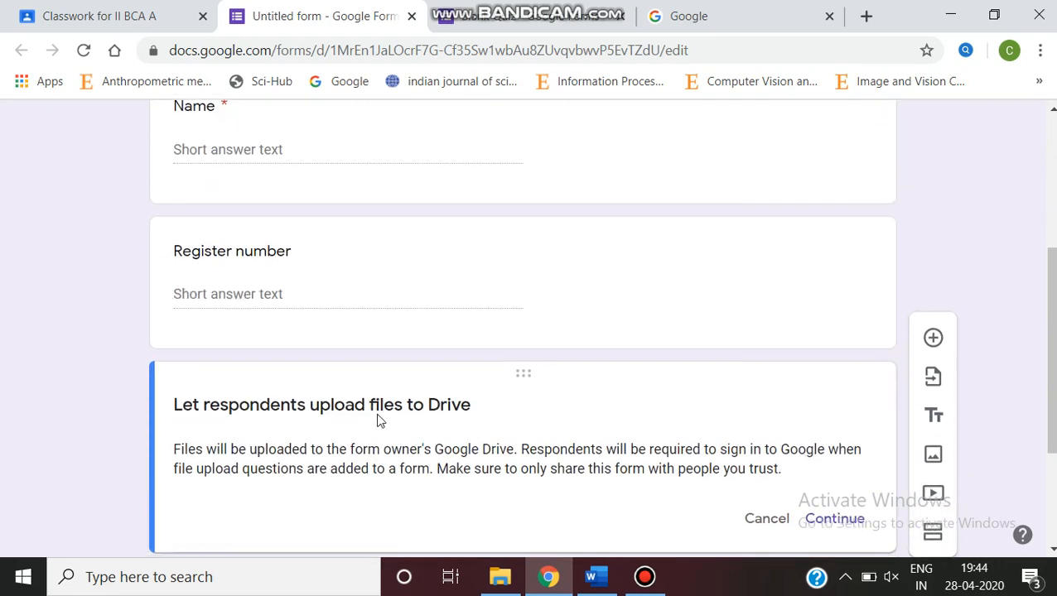
left_click(932, 292)
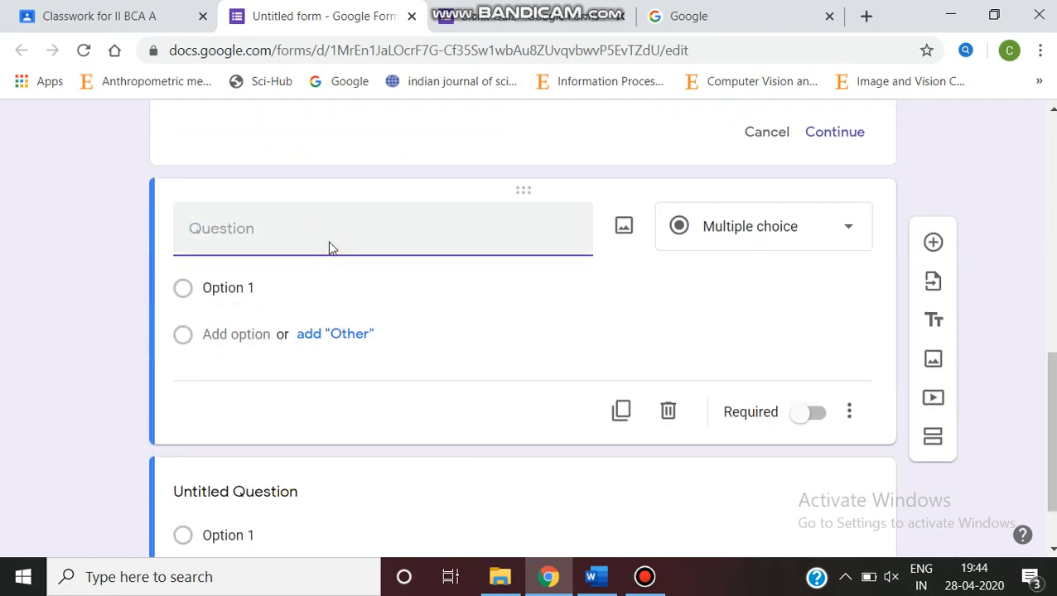
type("1.E")
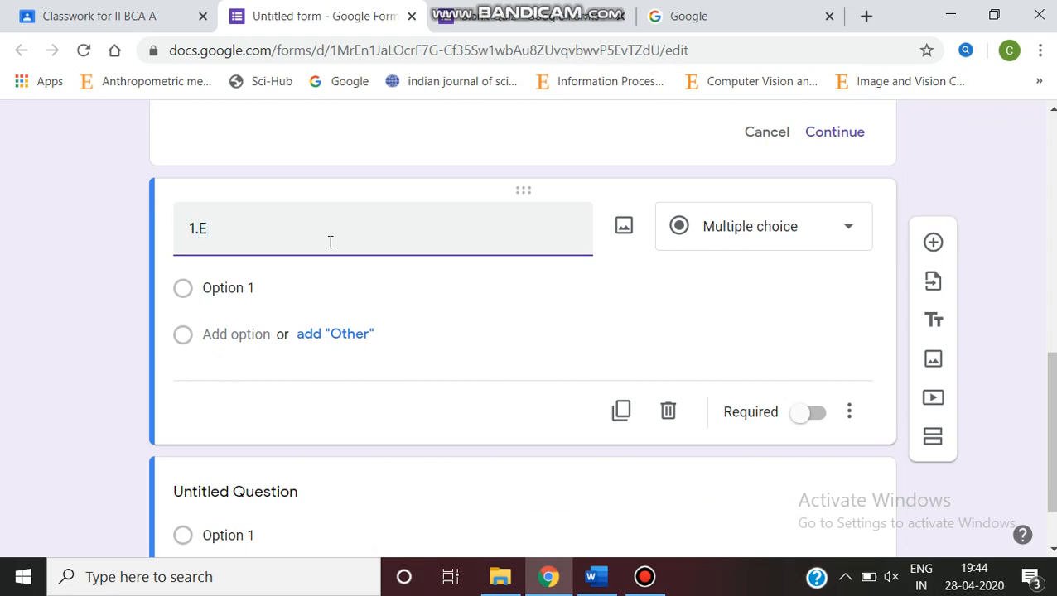
type("xpand")
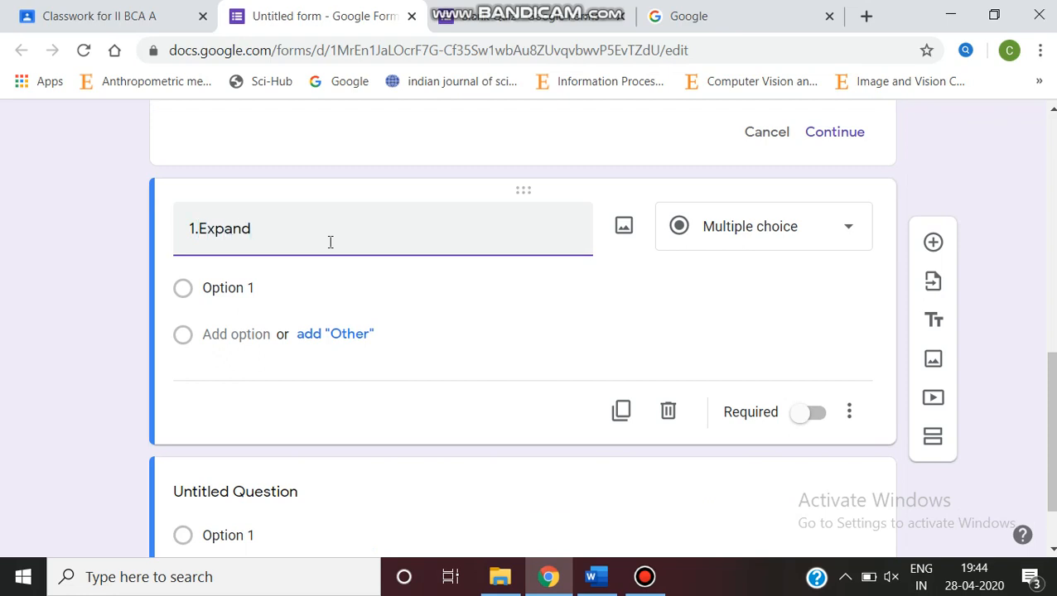
type("ROM")
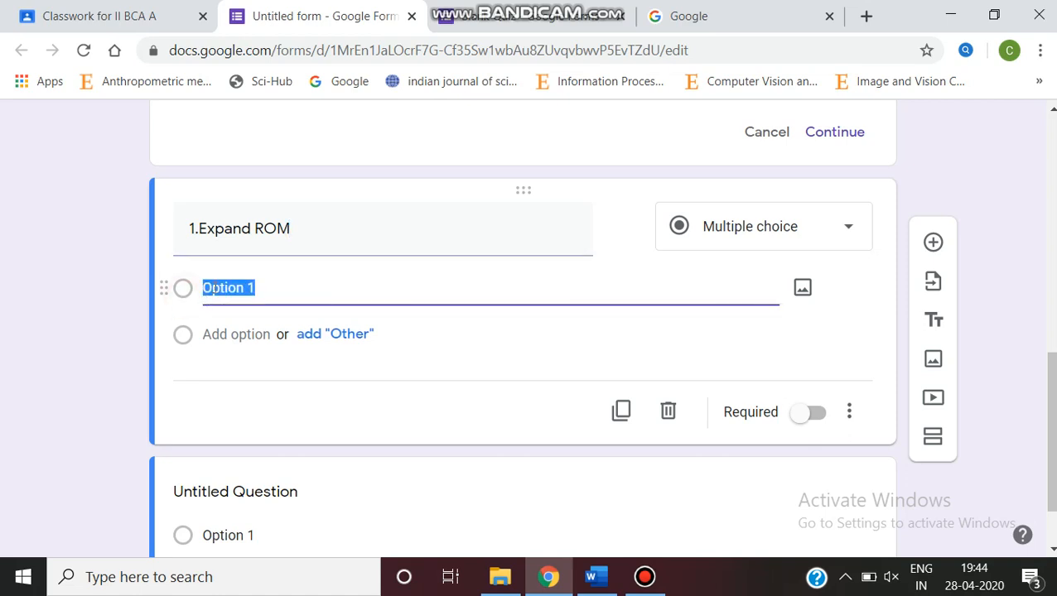
Give it the options 'Read only memory', 'Random only memory' and 'None'
type("Readd")
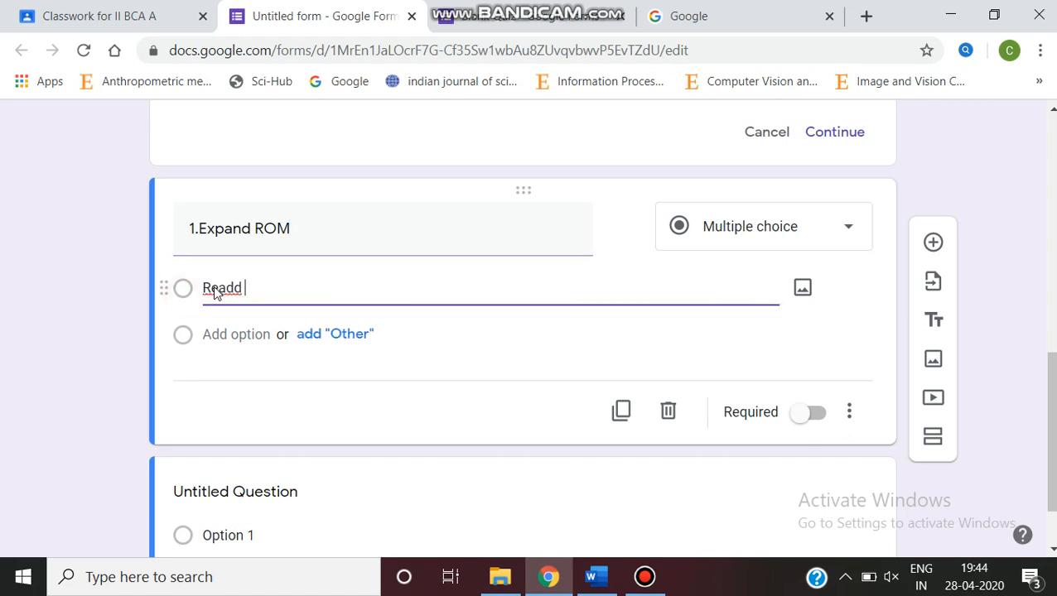
key("Backspace")
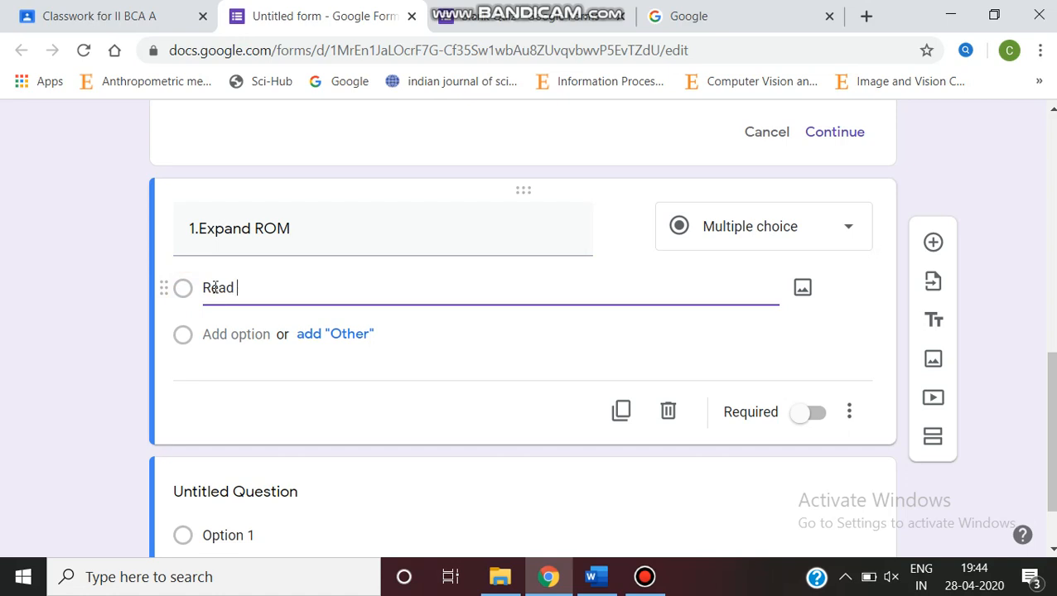
type("only")
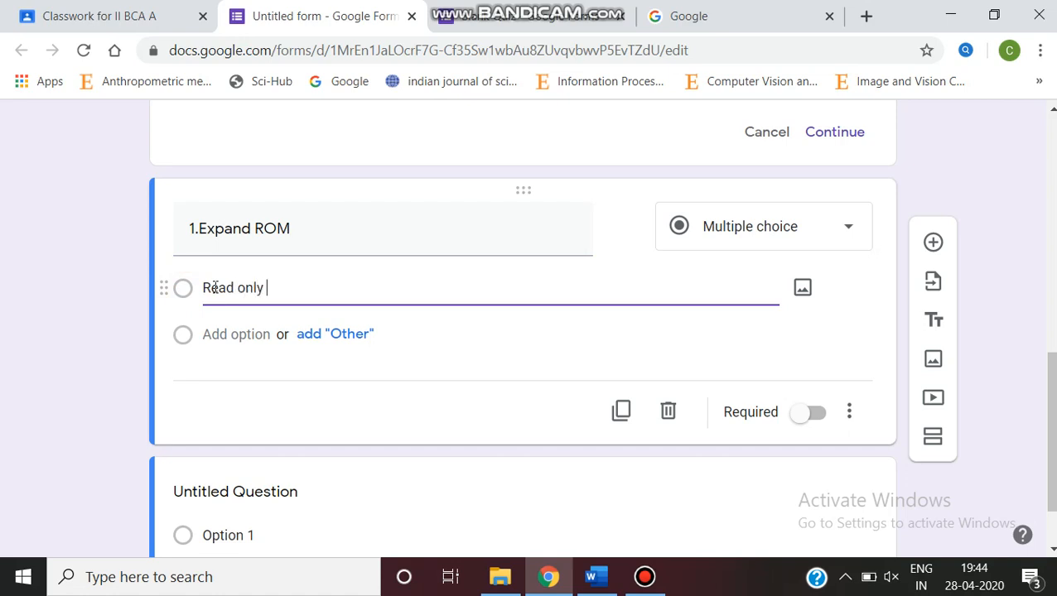
type("memory")
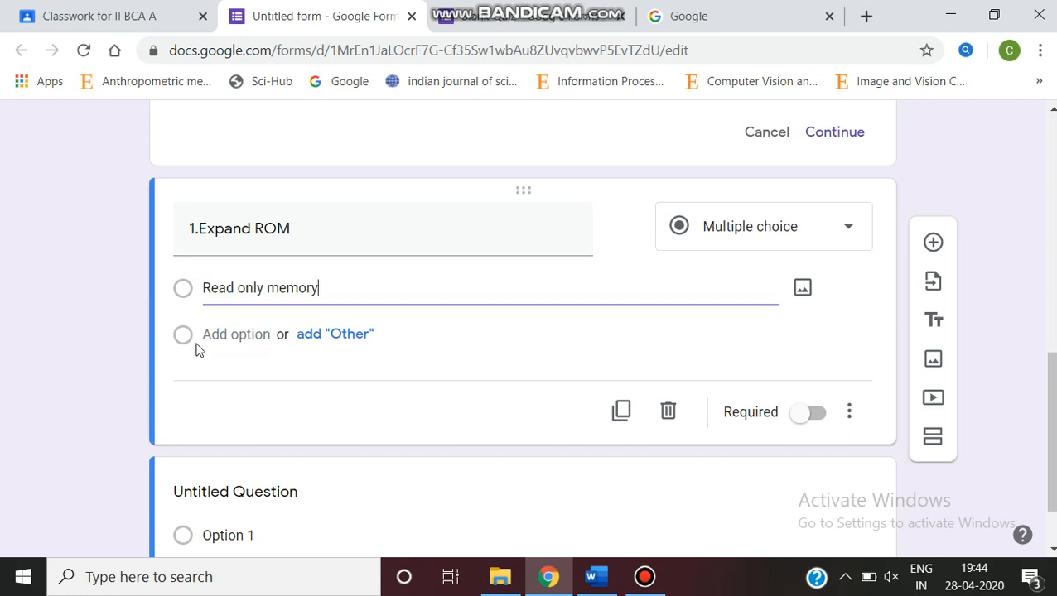
left_click(236, 333)
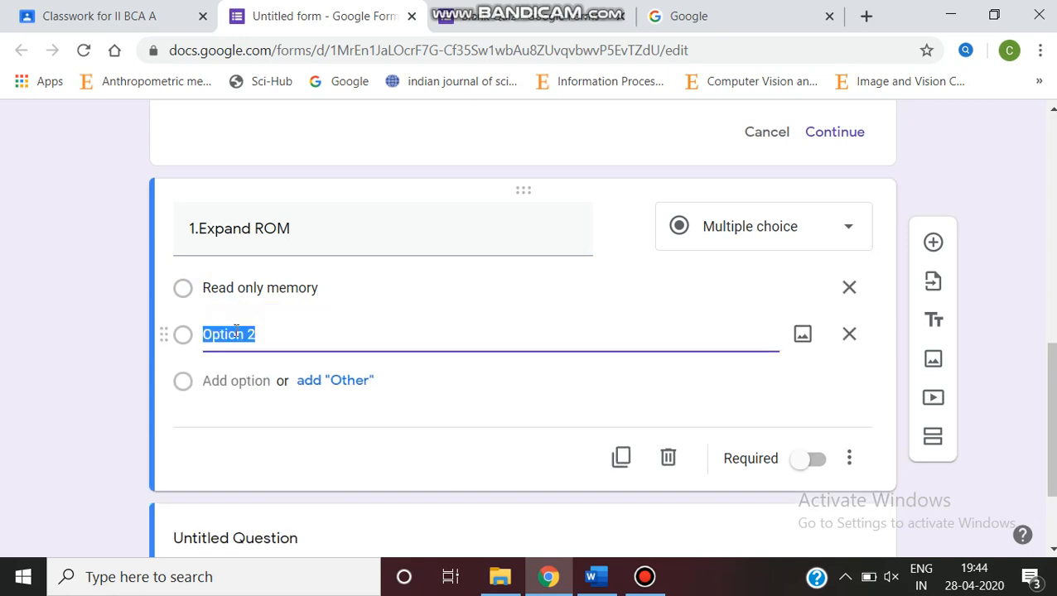
type("R")
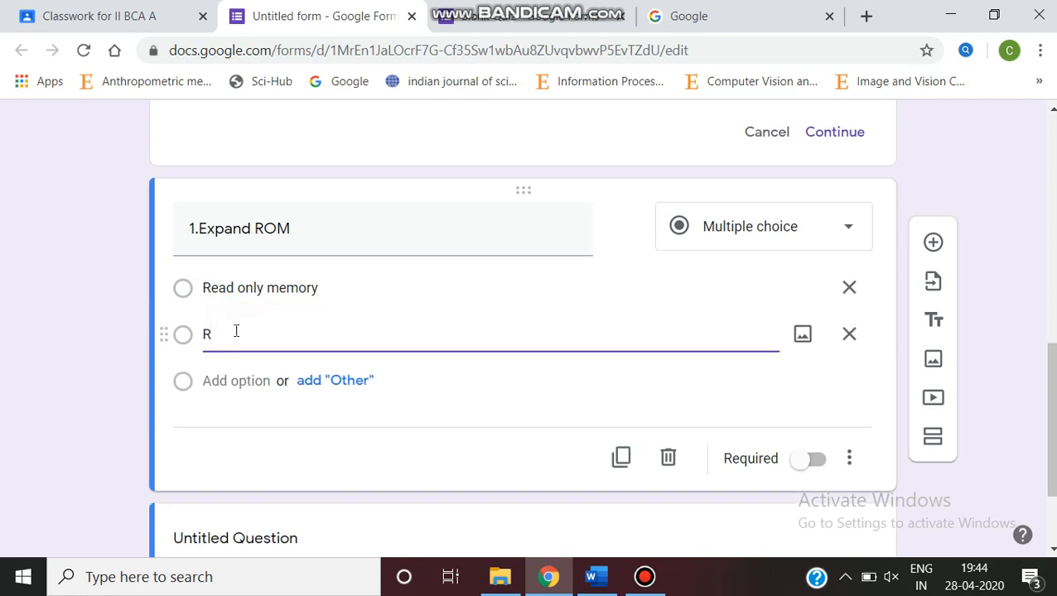
type("ando")
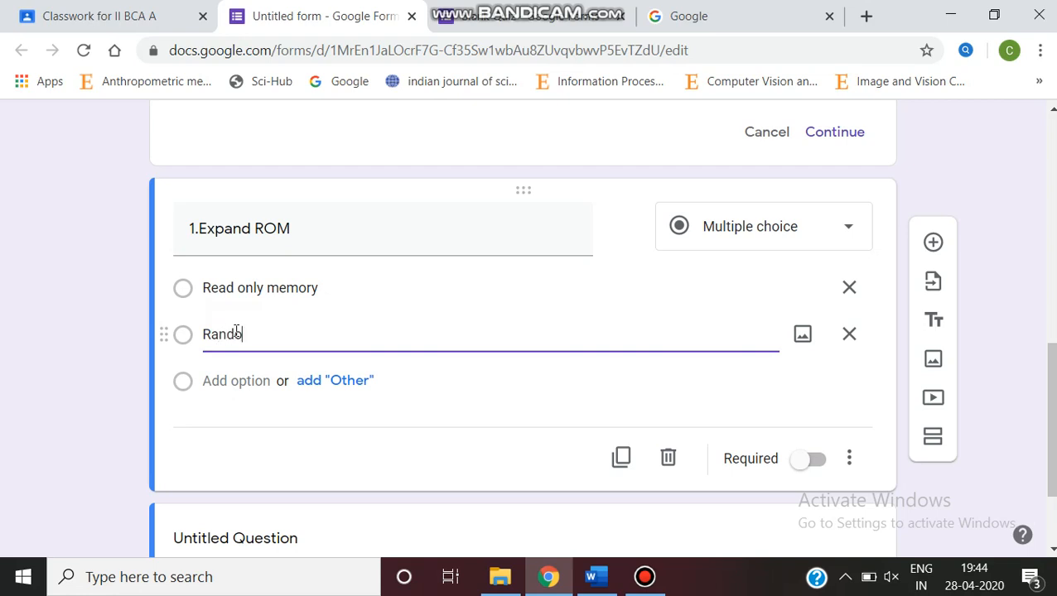
type("om only m")
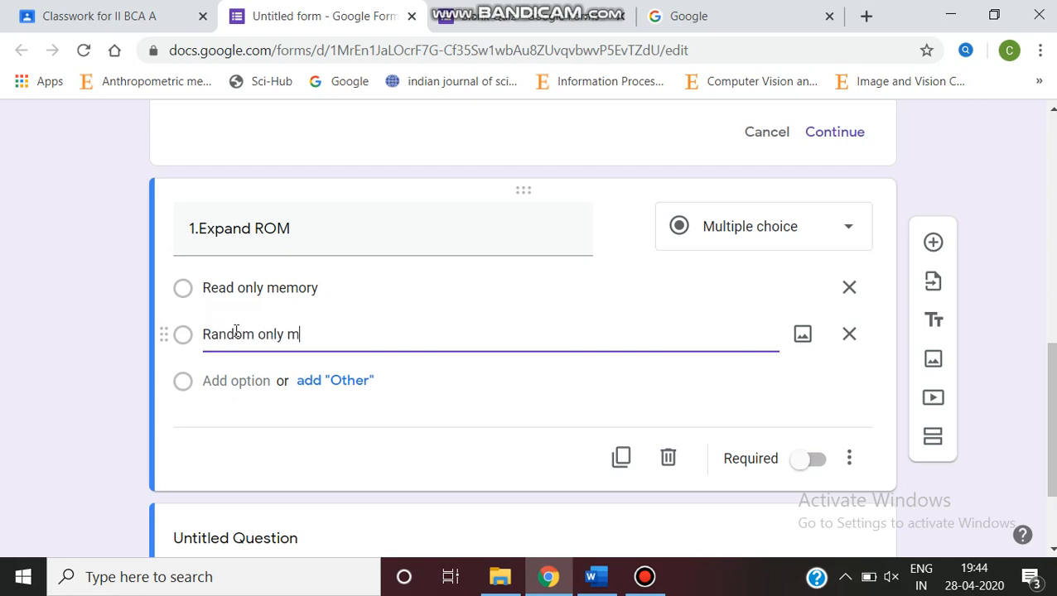
type("emory")
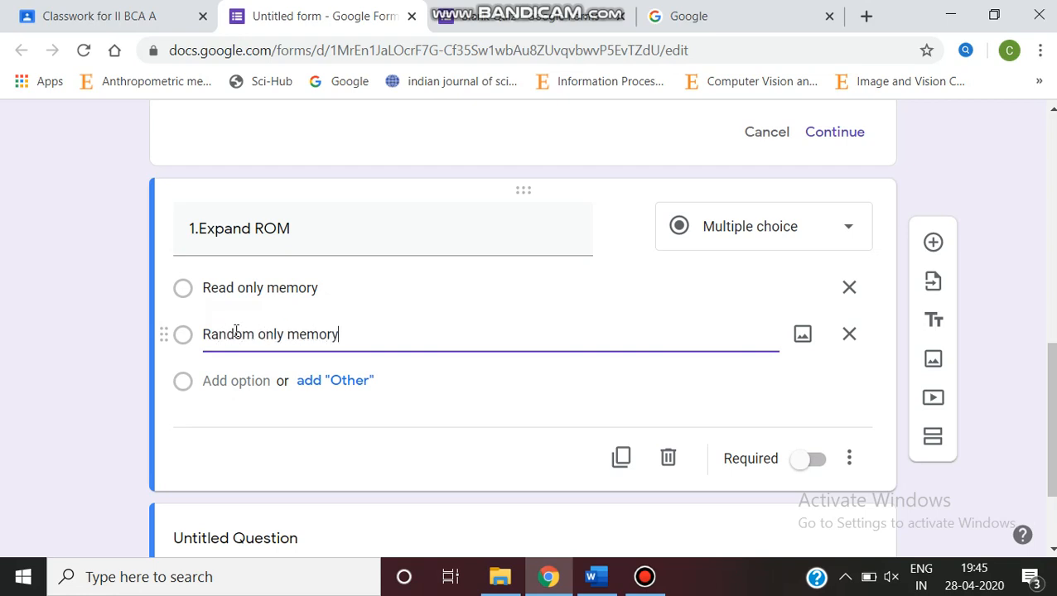
left_click(236, 380)
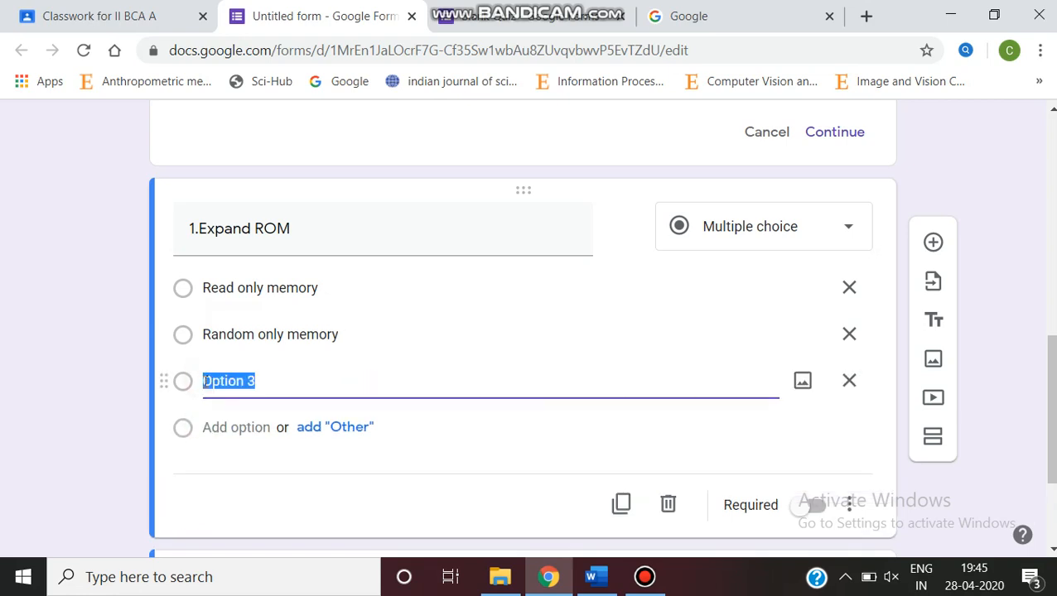
type("None")
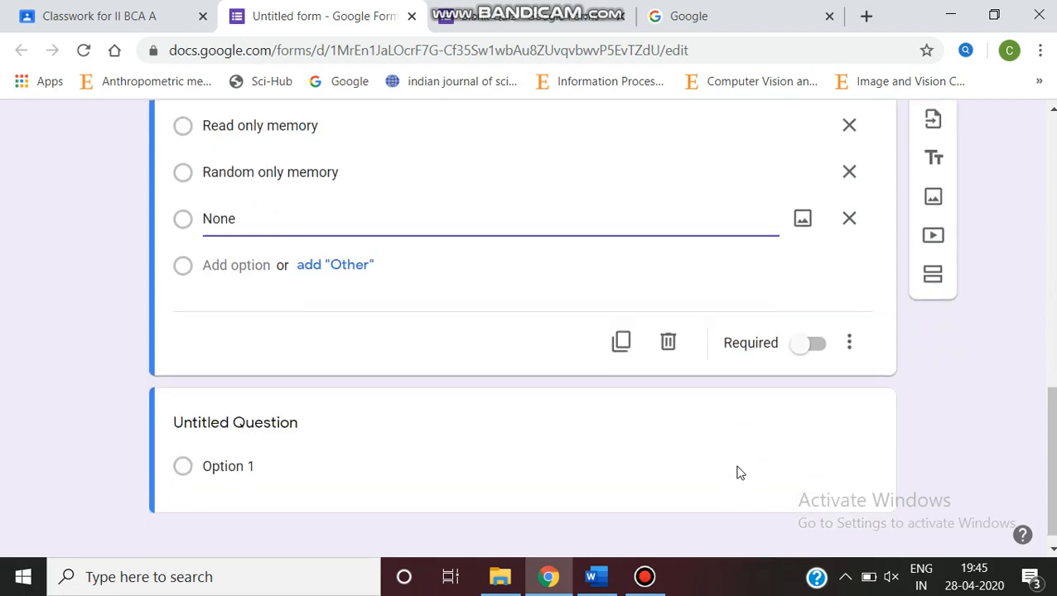
scroll("up", 3)
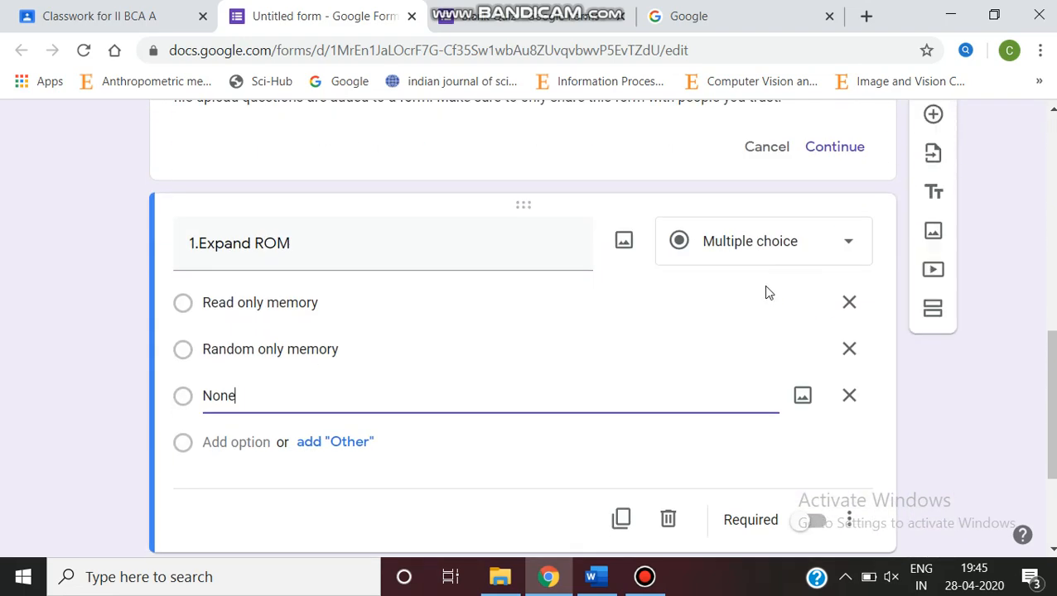
scroll("up", 3)
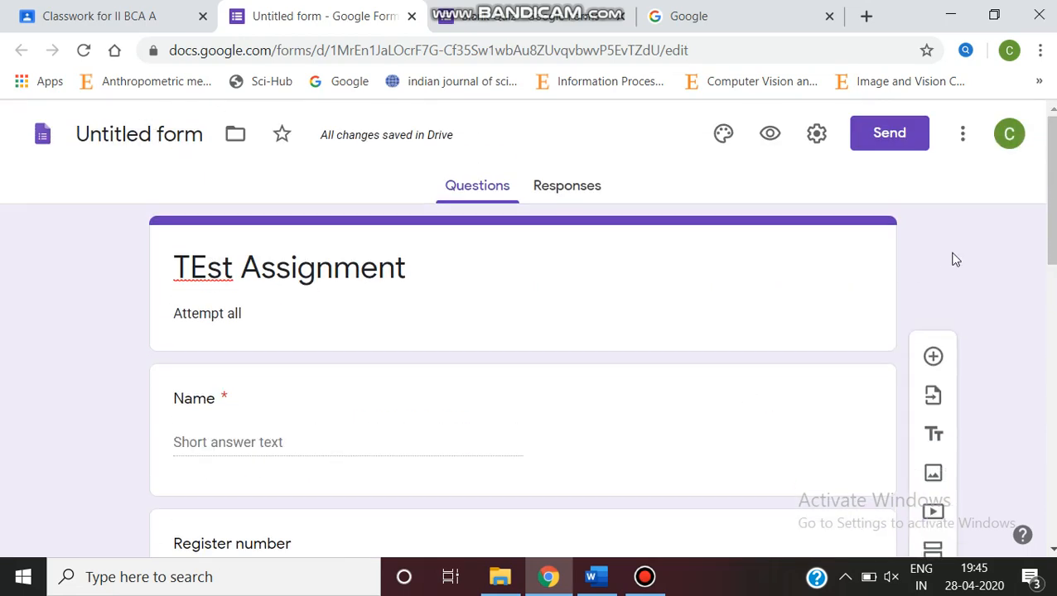
Turn on 'Make this a quiz' in the form's Quizzes settings
left_click(816, 133)
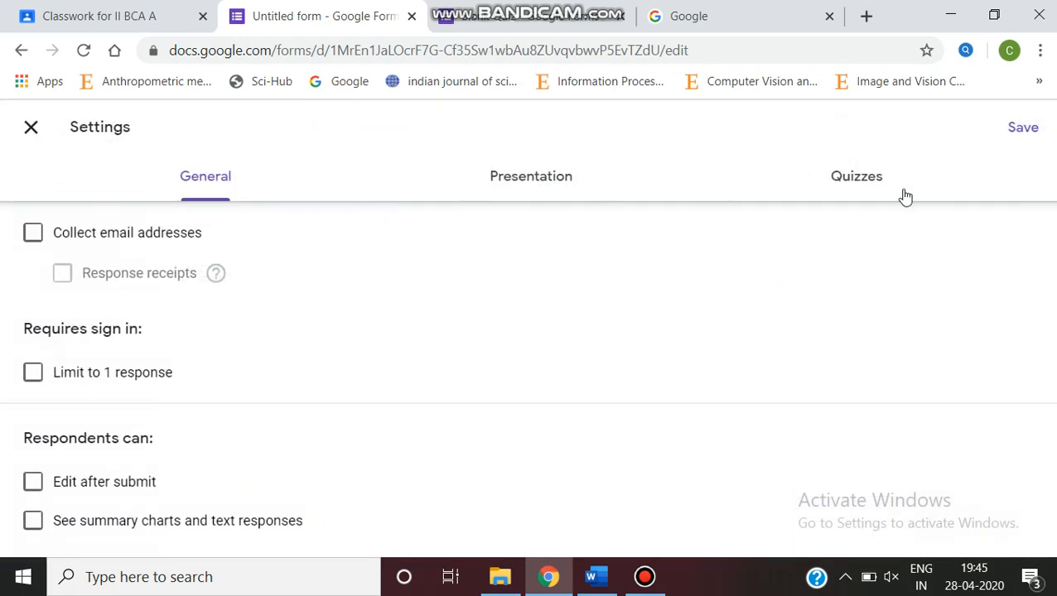
left_click(856, 176)
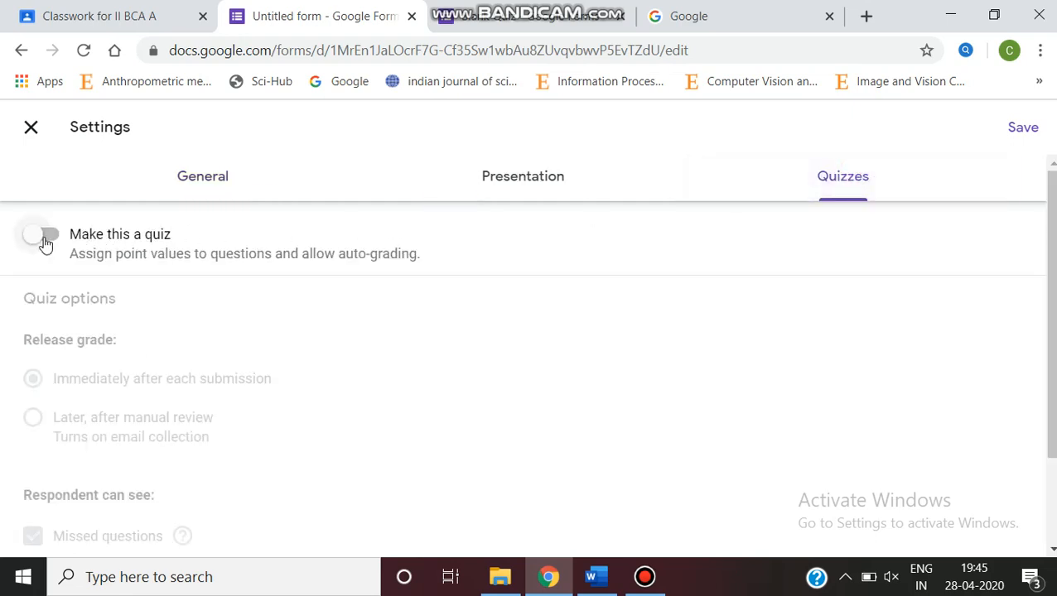
left_click(42, 235)
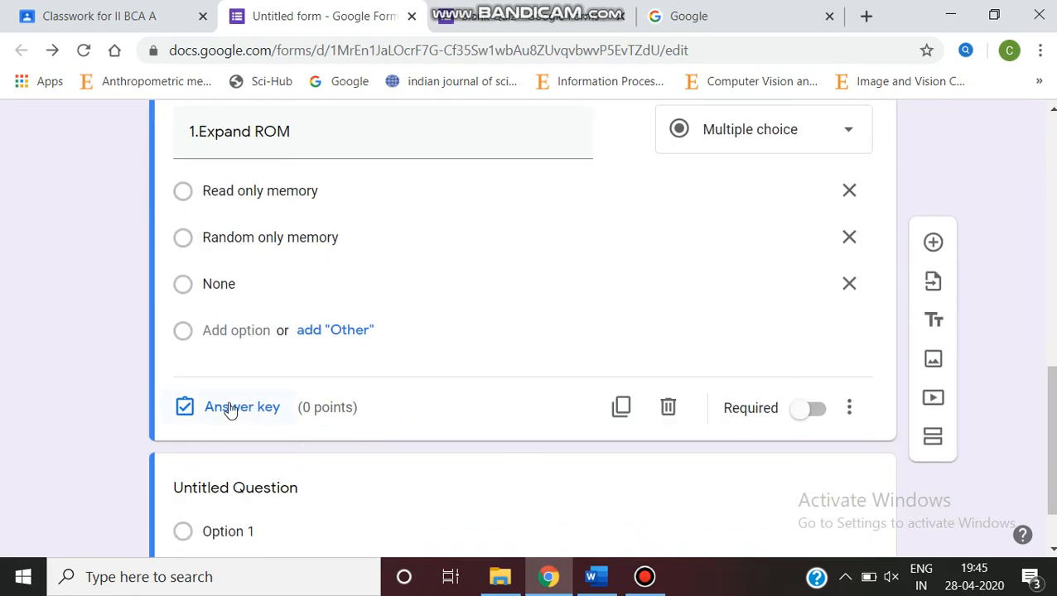
Mark 'Read only memory' as correct for 1.Expand ROM, worth 10 points
left_click(241, 406)
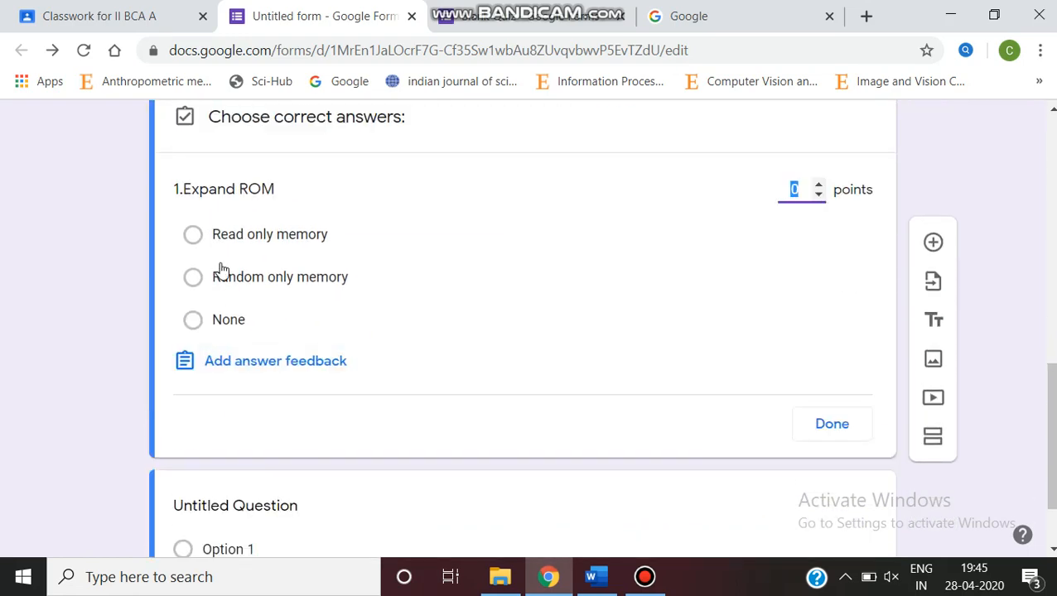
left_click(192, 234)
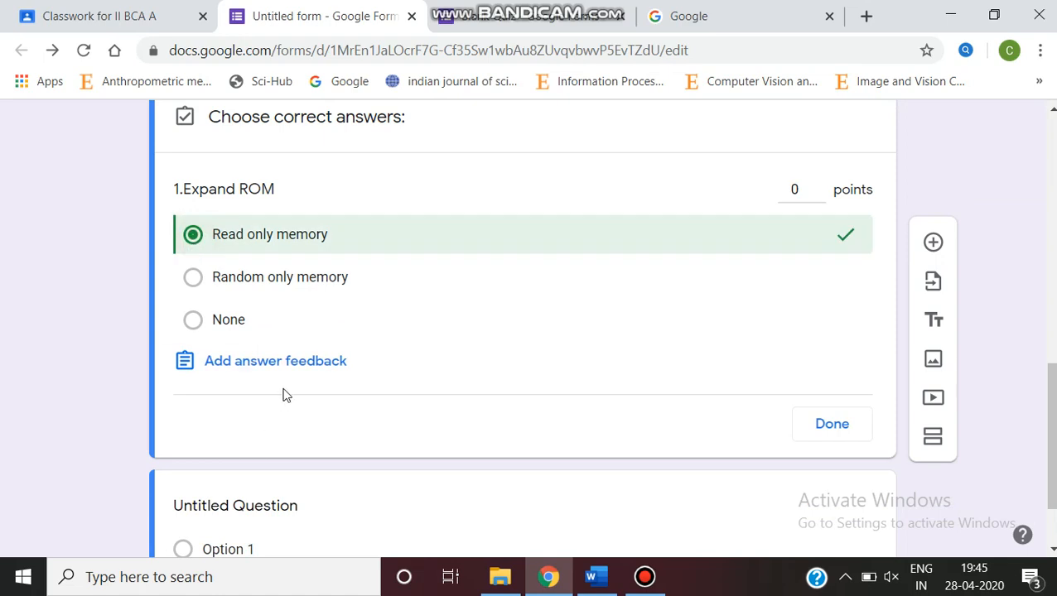
mouse_move(213, 277)
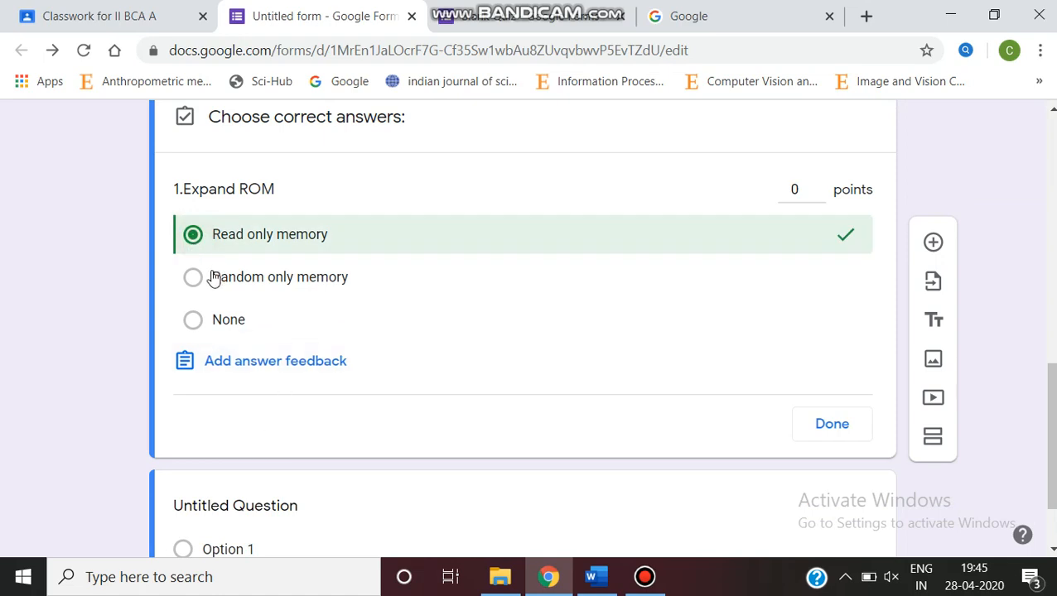
mouse_move(807, 145)
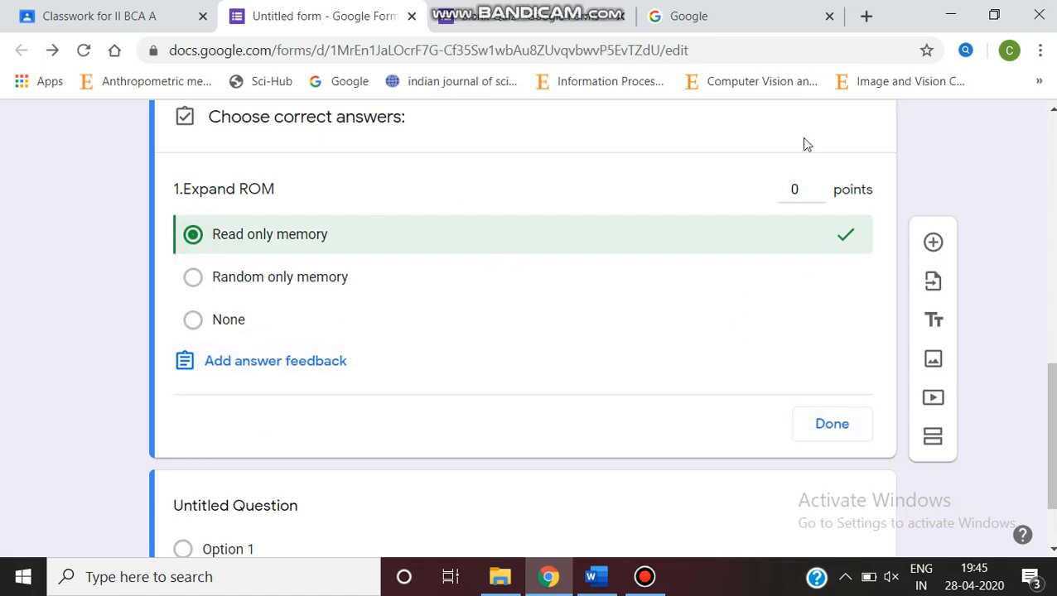
left_click(799, 189)
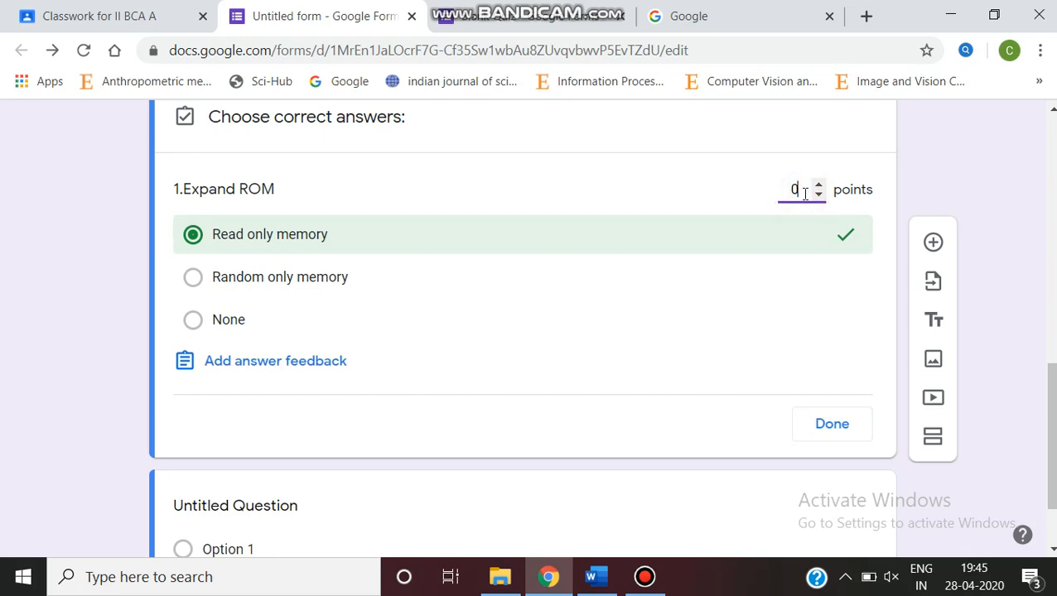
type("10")
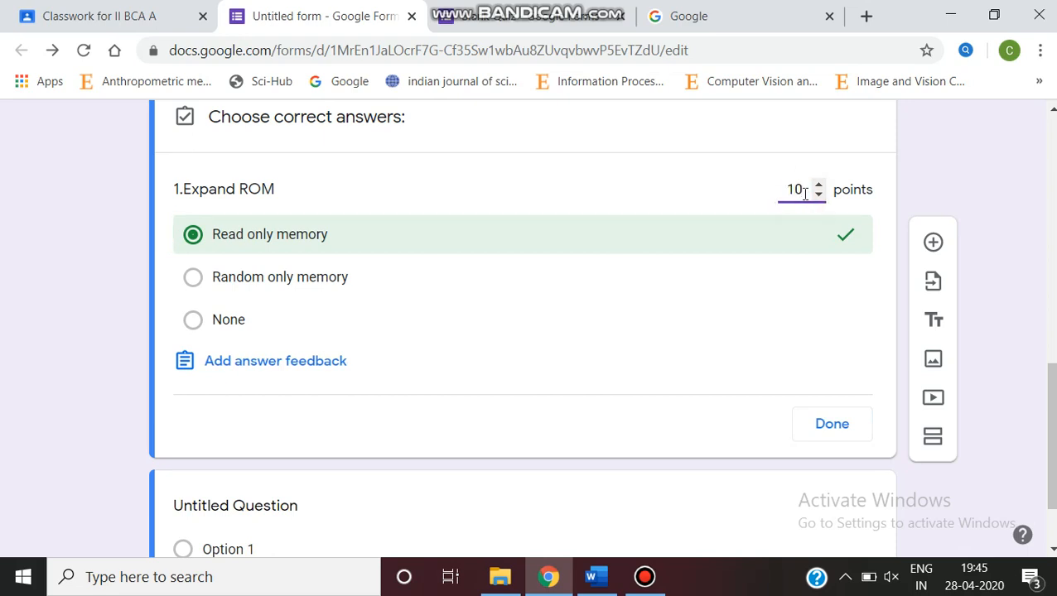
left_click(831, 423)
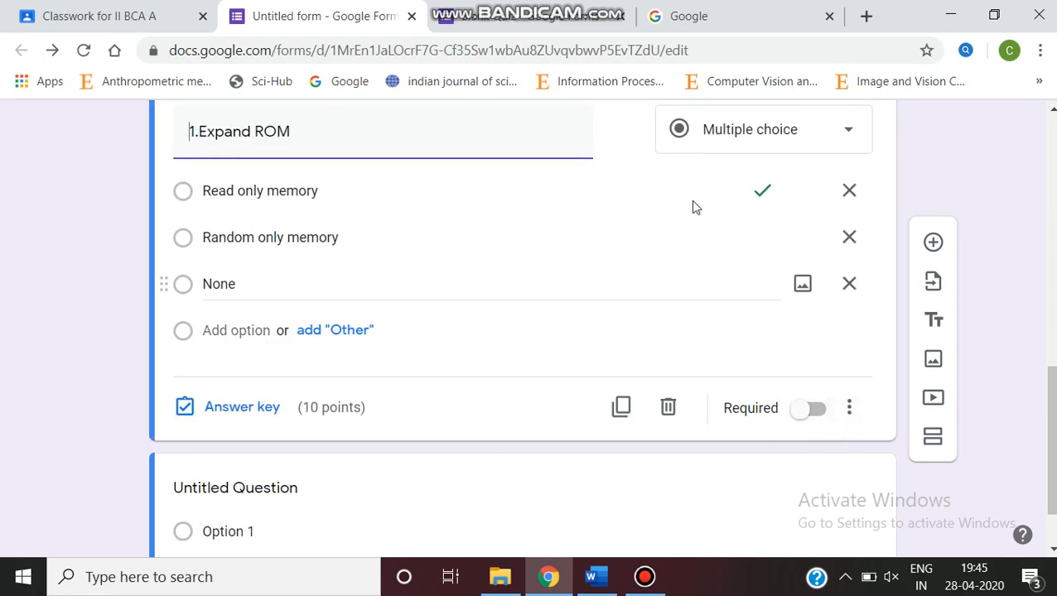
scroll("down", 3)
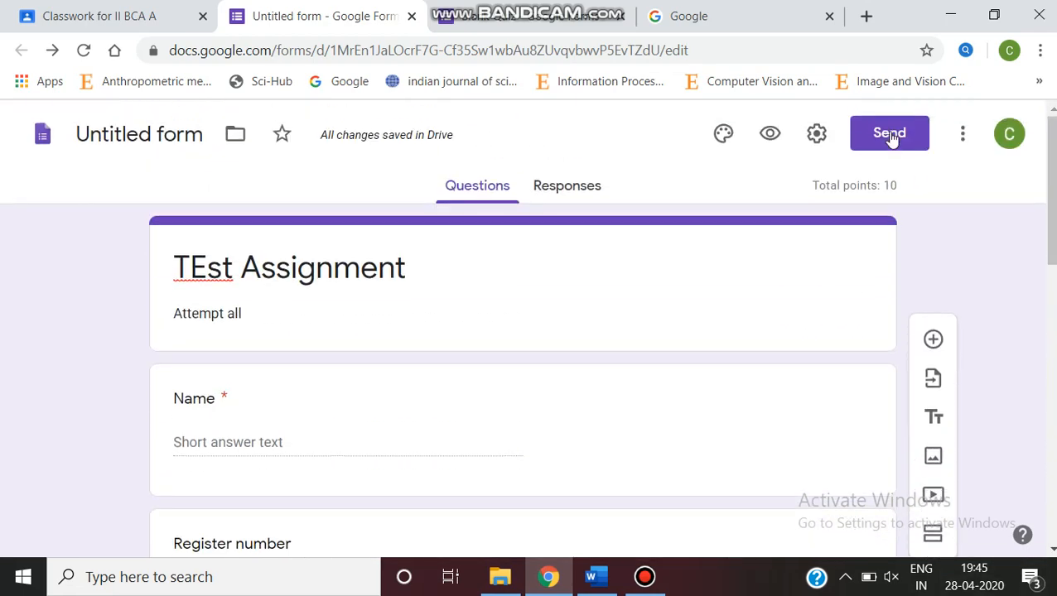
Copy the TEst Assignment form's share link and return to the Classroom assignment
left_click(889, 133)
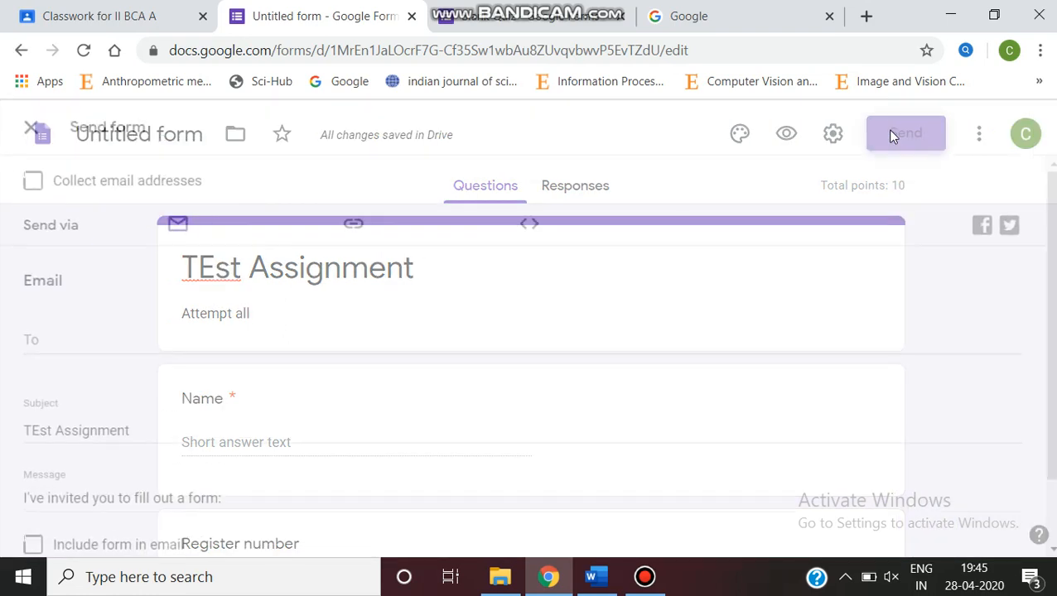
left_click(905, 134)
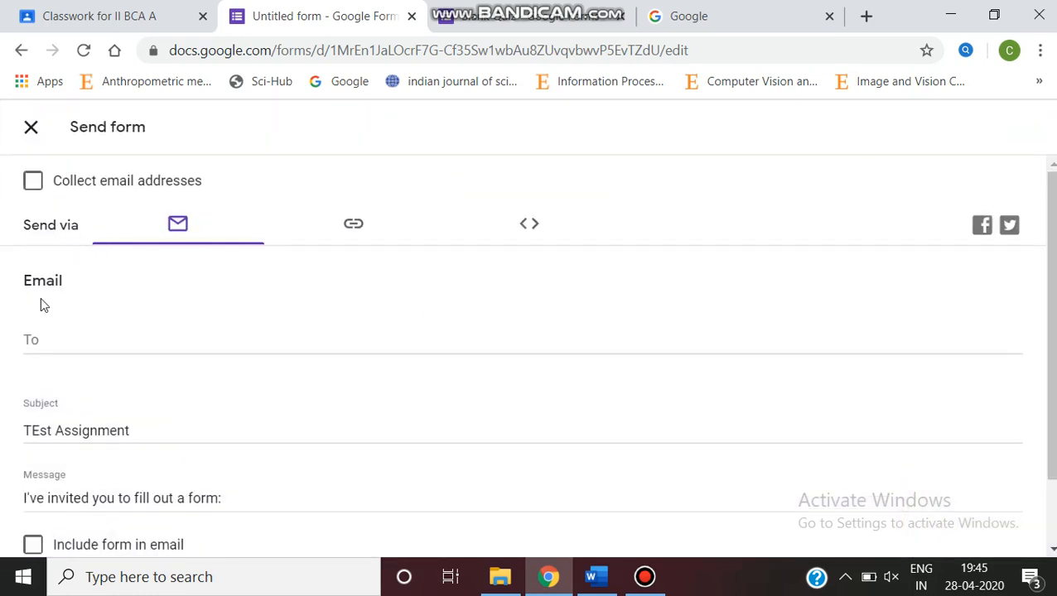
left_click(353, 224)
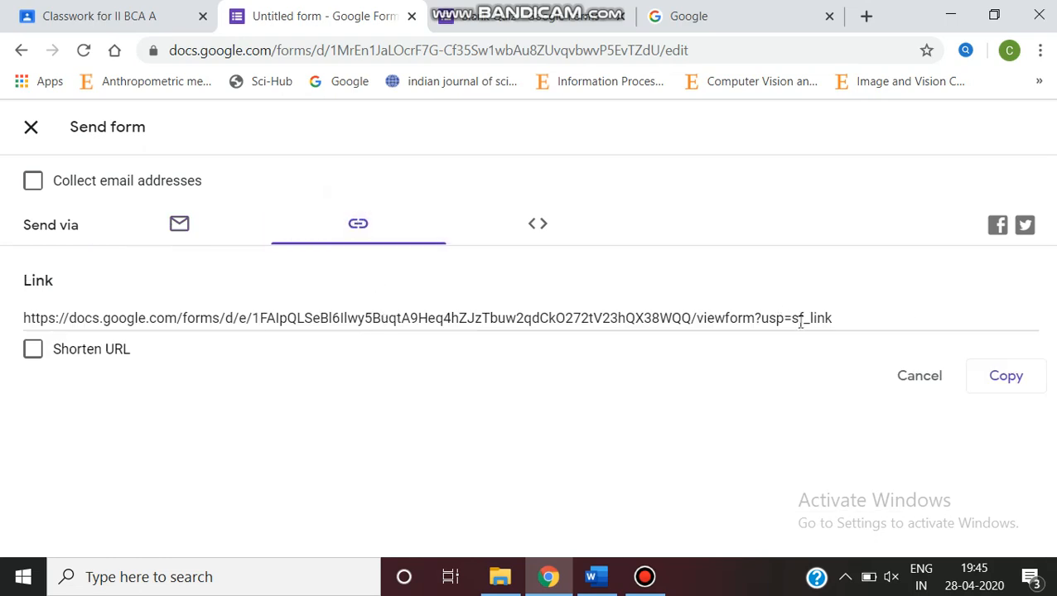
left_click(1006, 375)
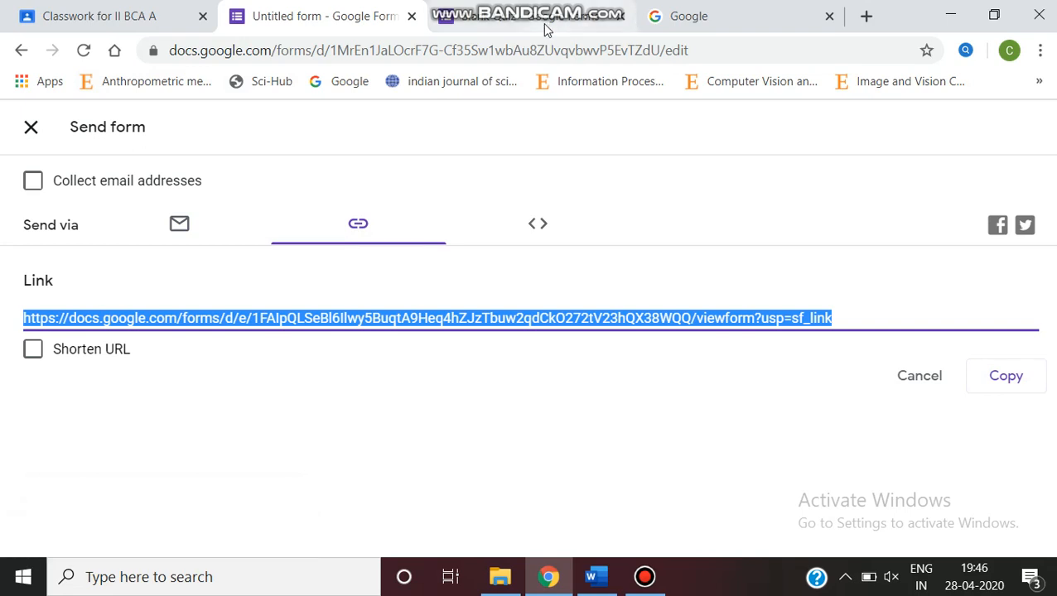
left_click(100, 16)
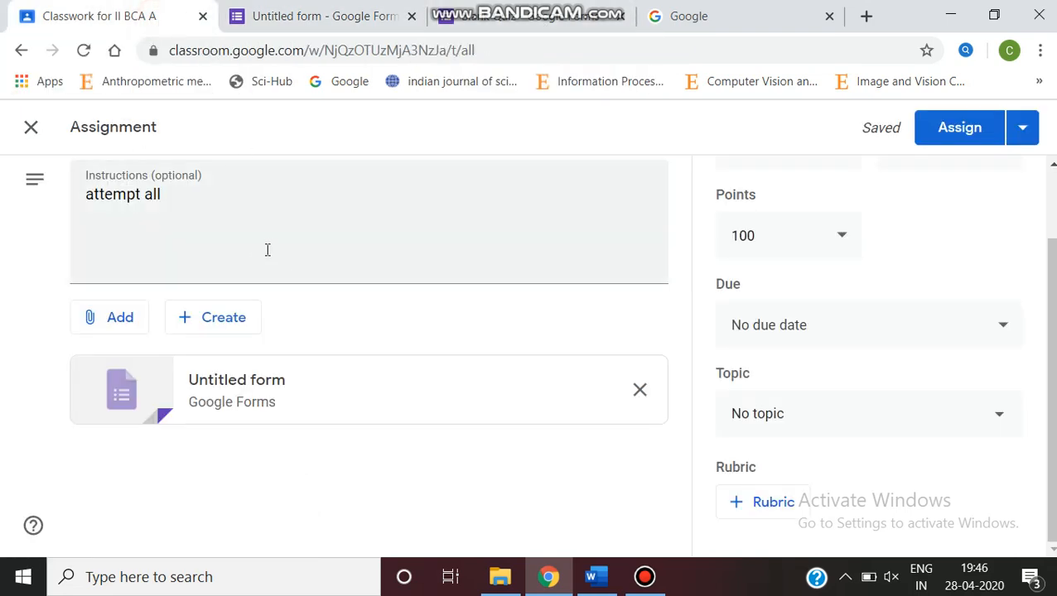
mouse_move(235, 295)
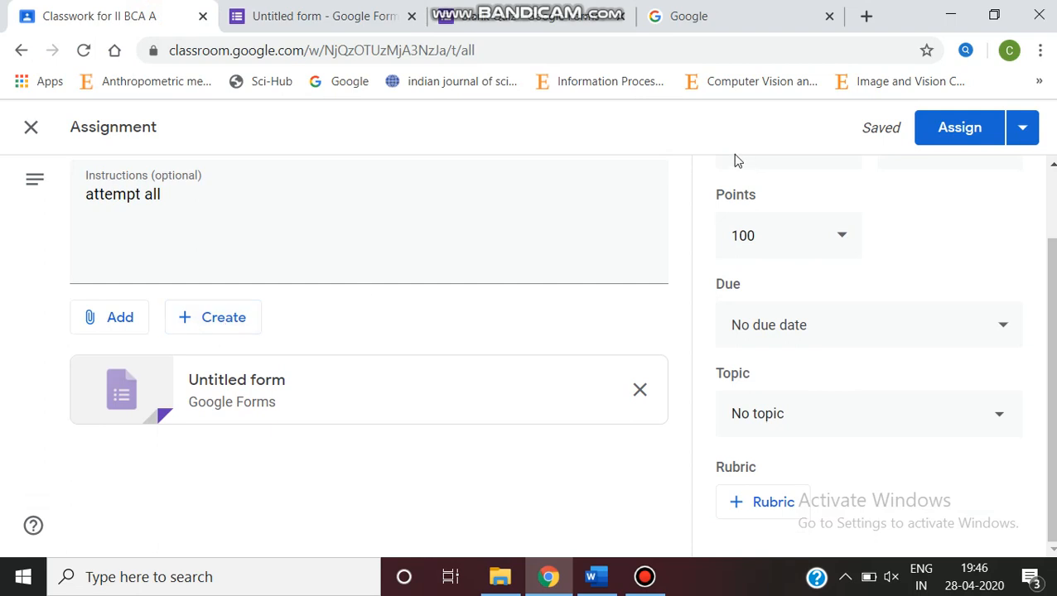
left_click(110, 317)
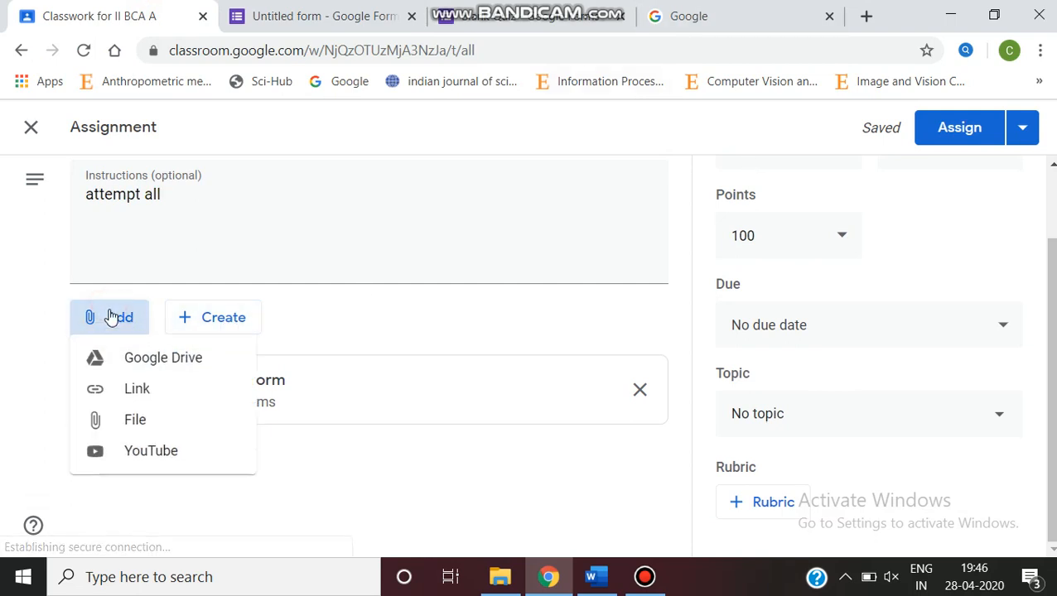
left_click(136, 388)
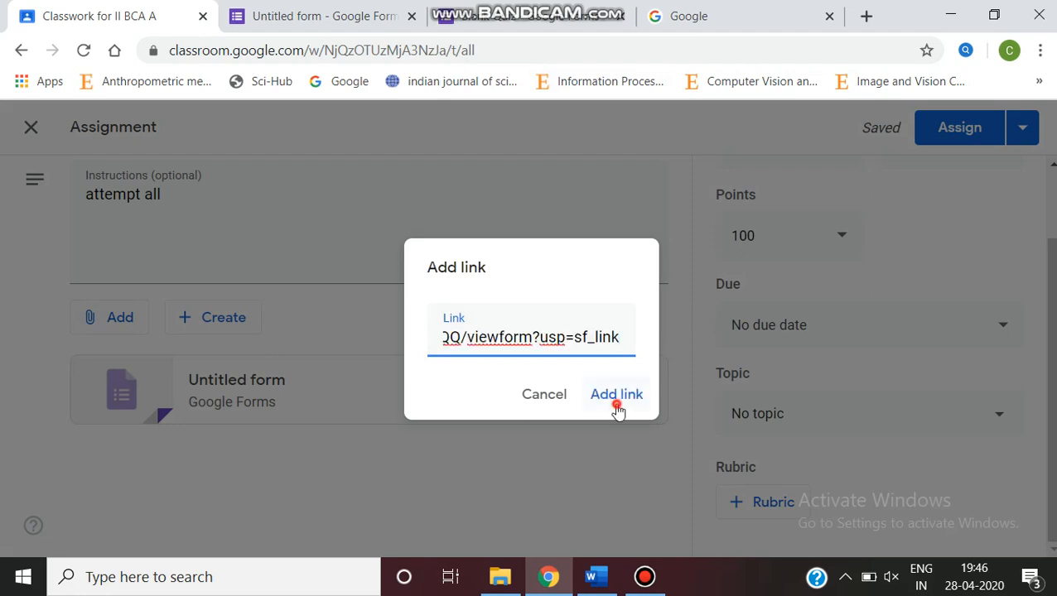
left_click(616, 394)
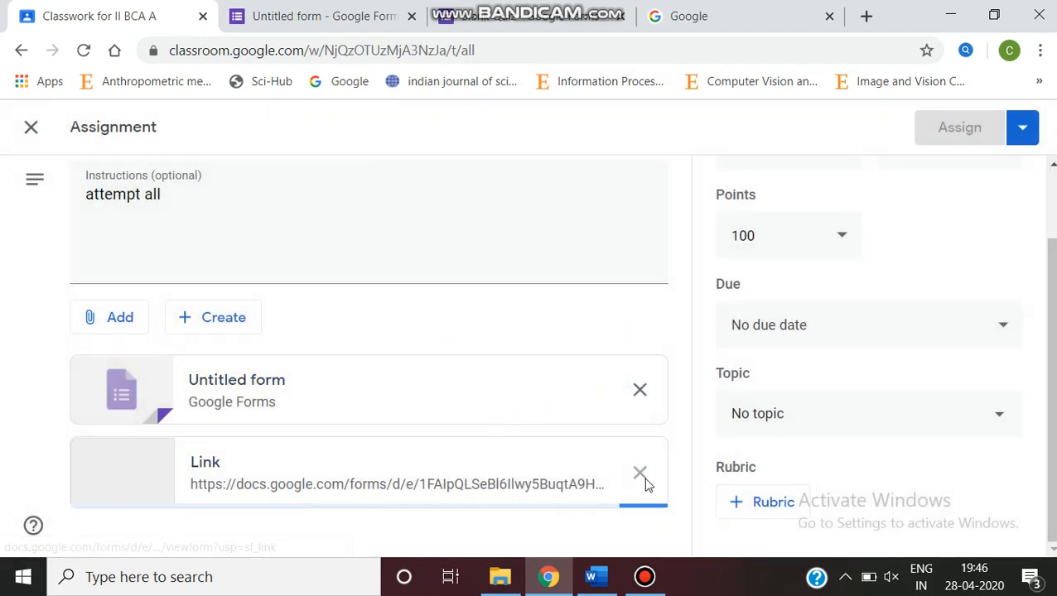
left_click(639, 473)
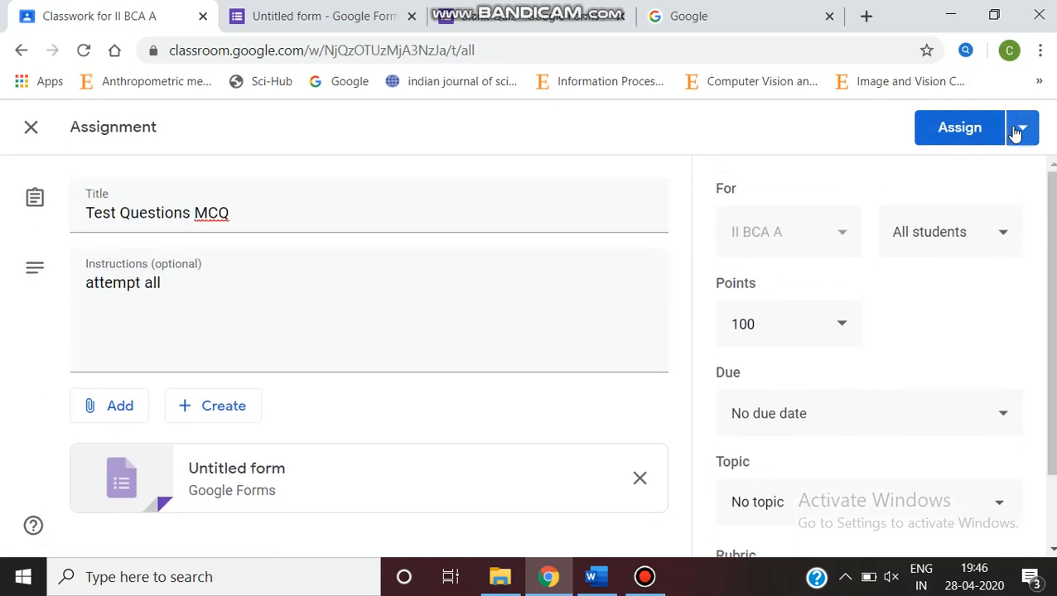
Schedule the assignment to post on April 29, 2020 at 5:00 PM
left_click(1020, 128)
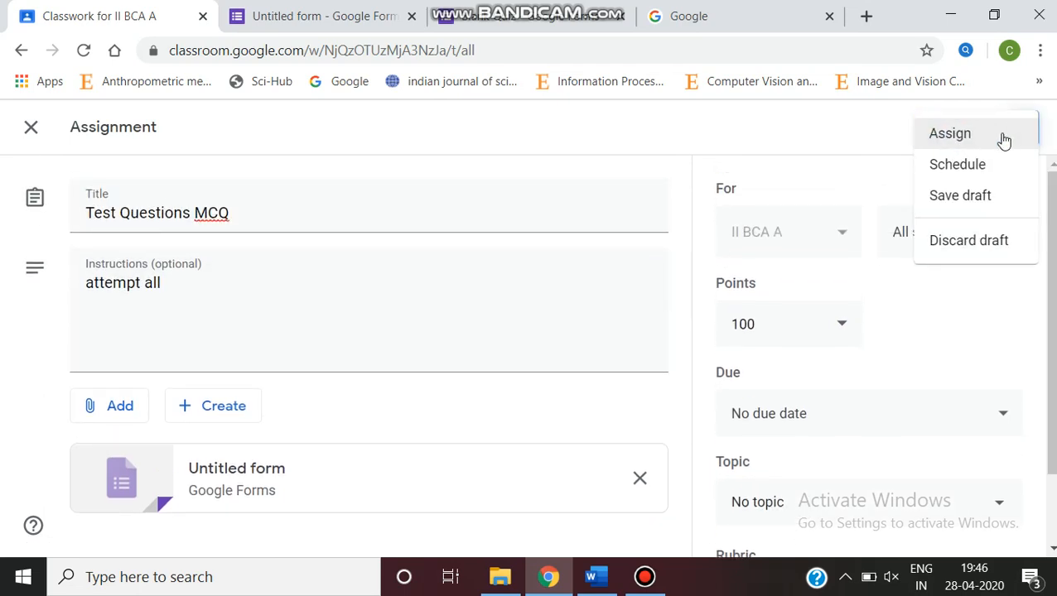
left_click(958, 164)
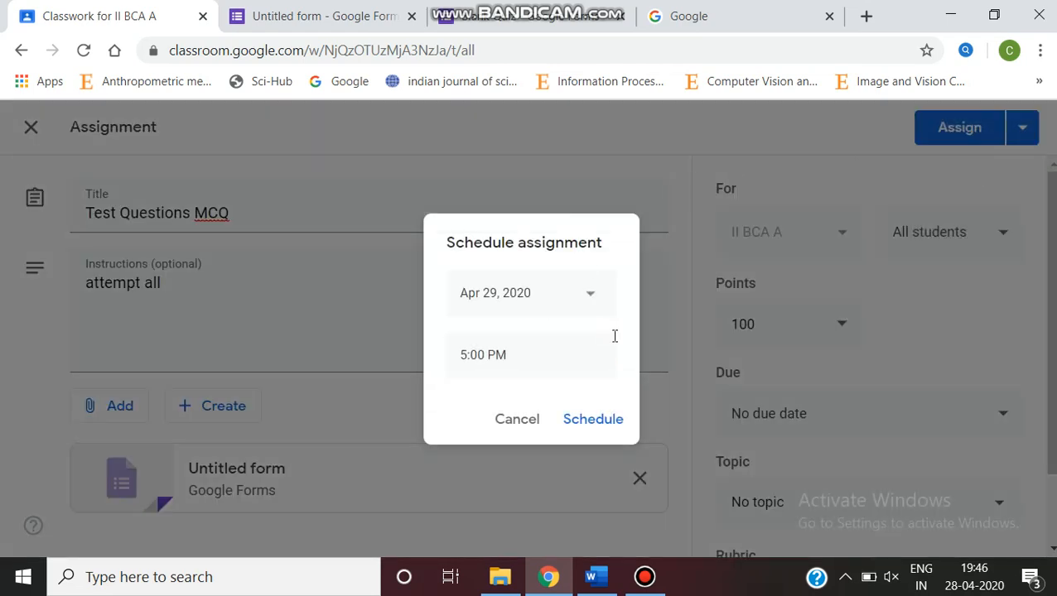
mouse_move(595, 298)
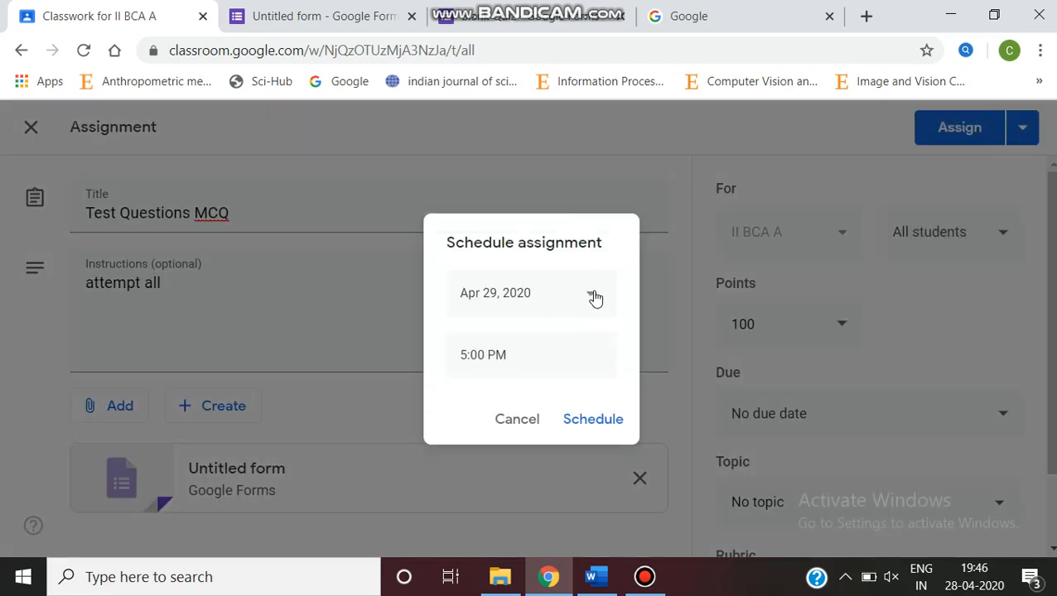
left_click(595, 293)
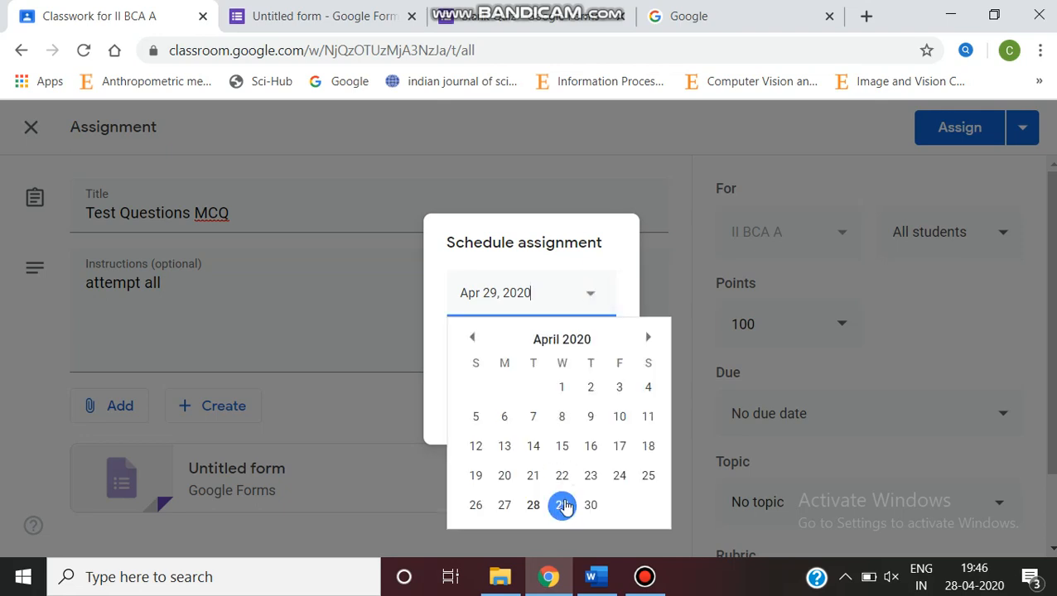
left_click(562, 505)
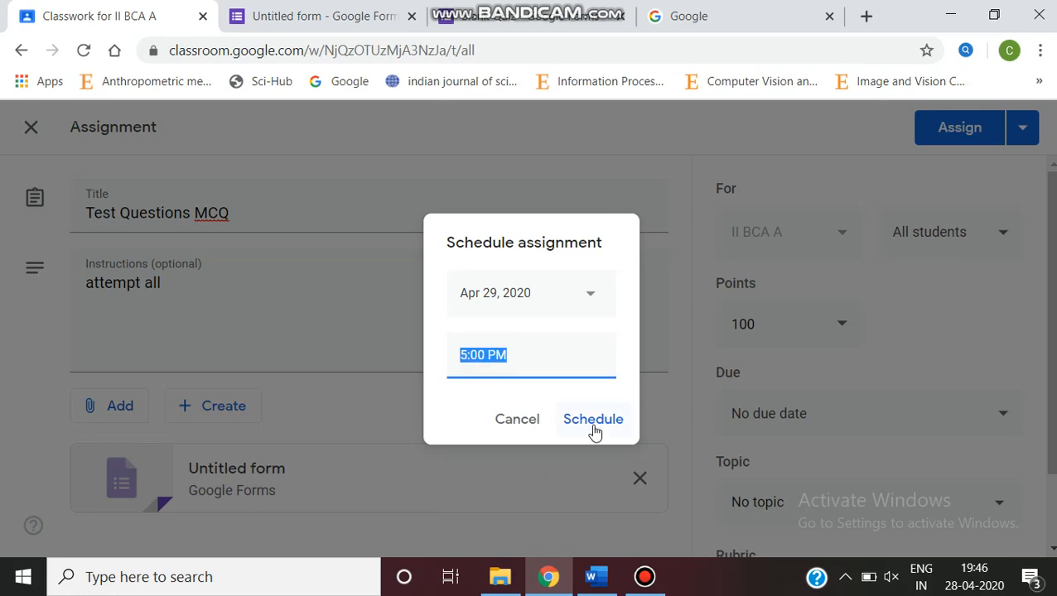
left_click(593, 419)
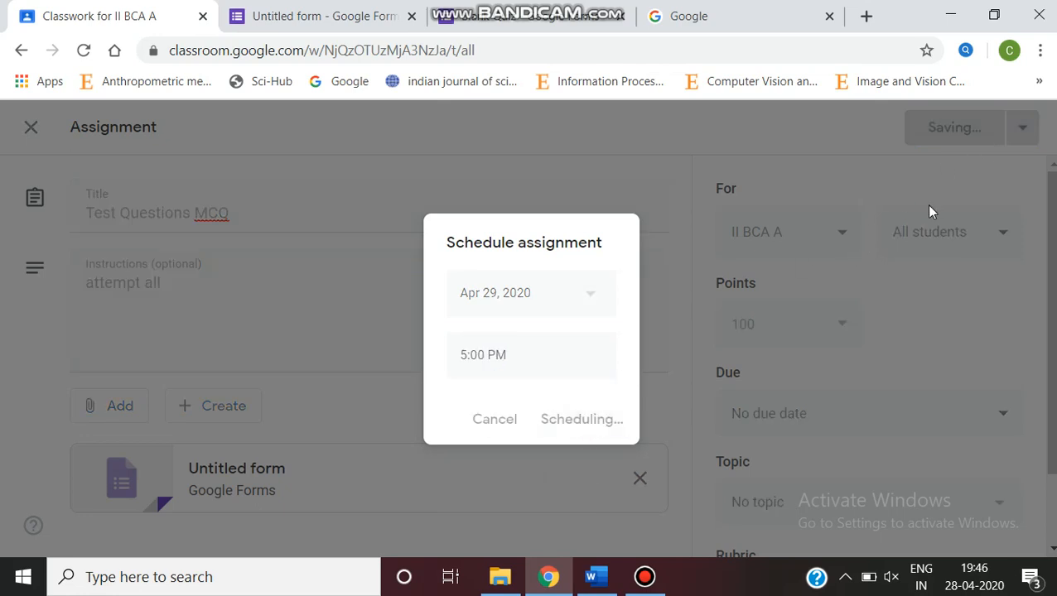
left_click(580, 419)
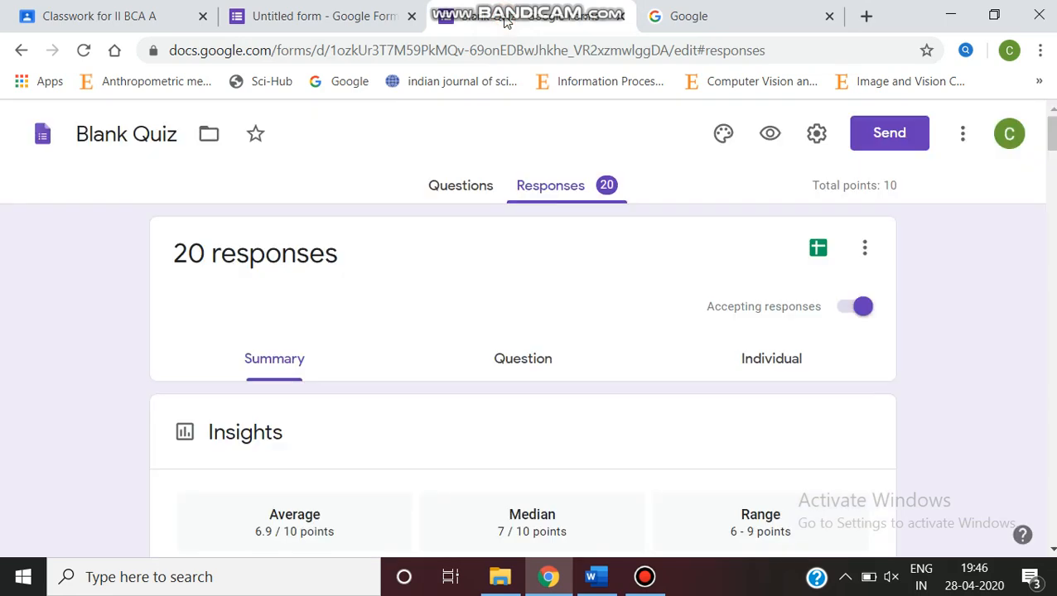
mouse_move(470, 197)
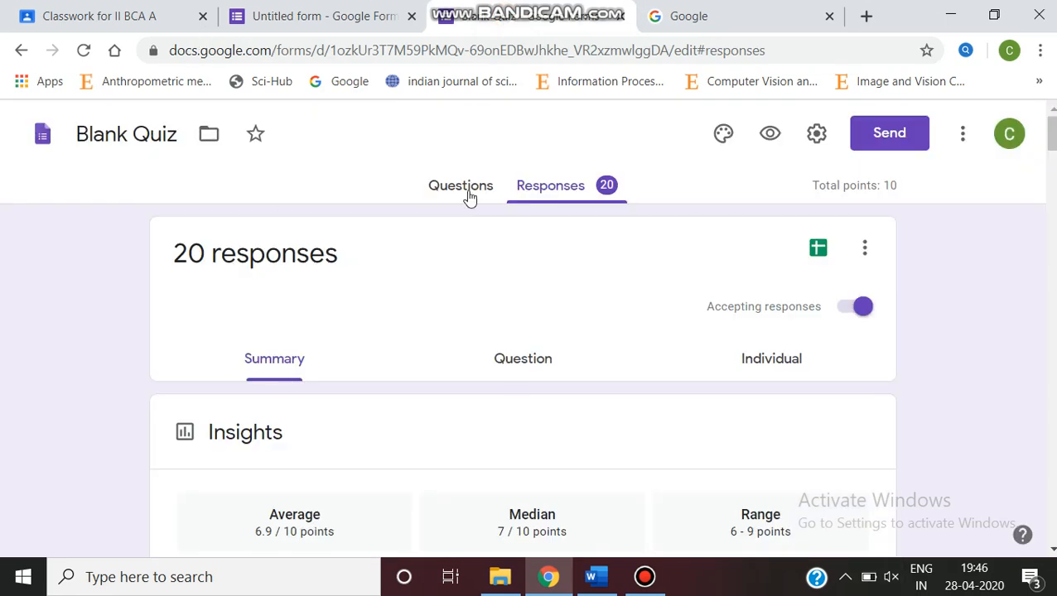
Glance at the quiz questions, then open the 20 responses in a linked Google Sheet
left_click(460, 185)
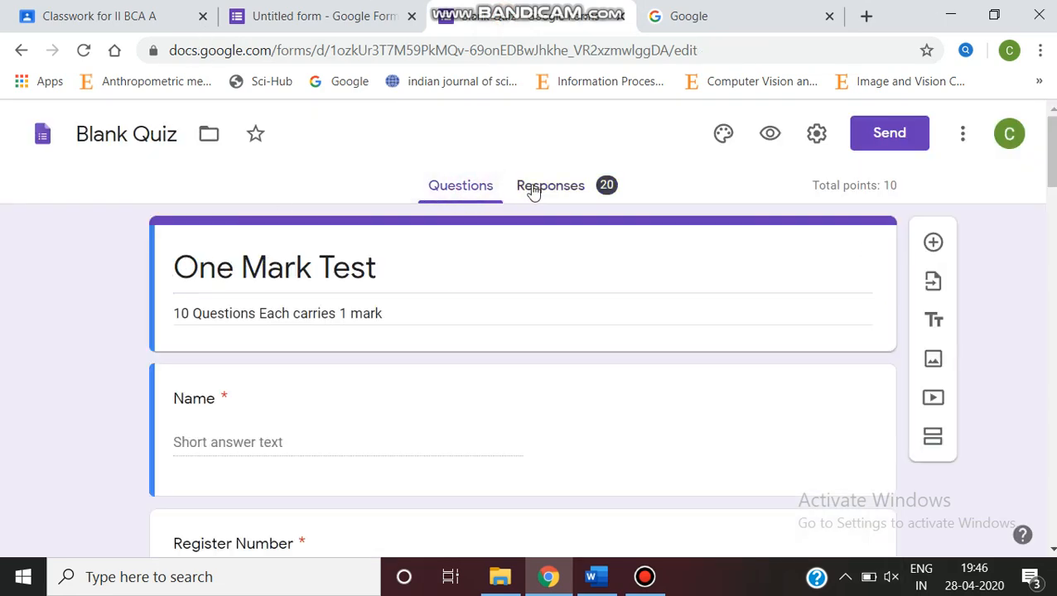
left_click(550, 185)
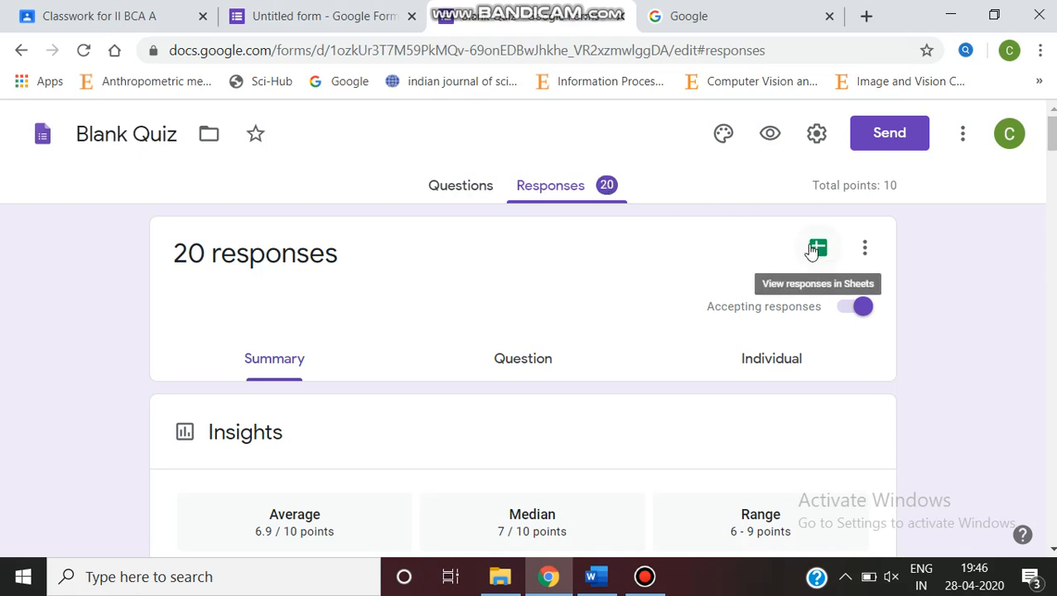
left_click(817, 248)
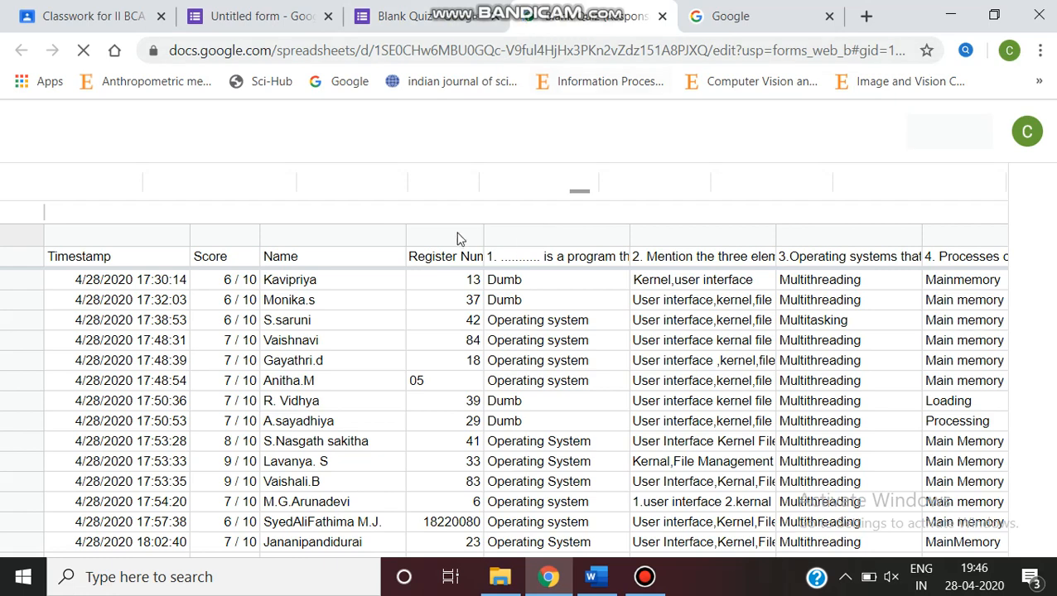
Scroll through Form Responses 1 to review the 20 students' scores and answers
scroll("down", 3)
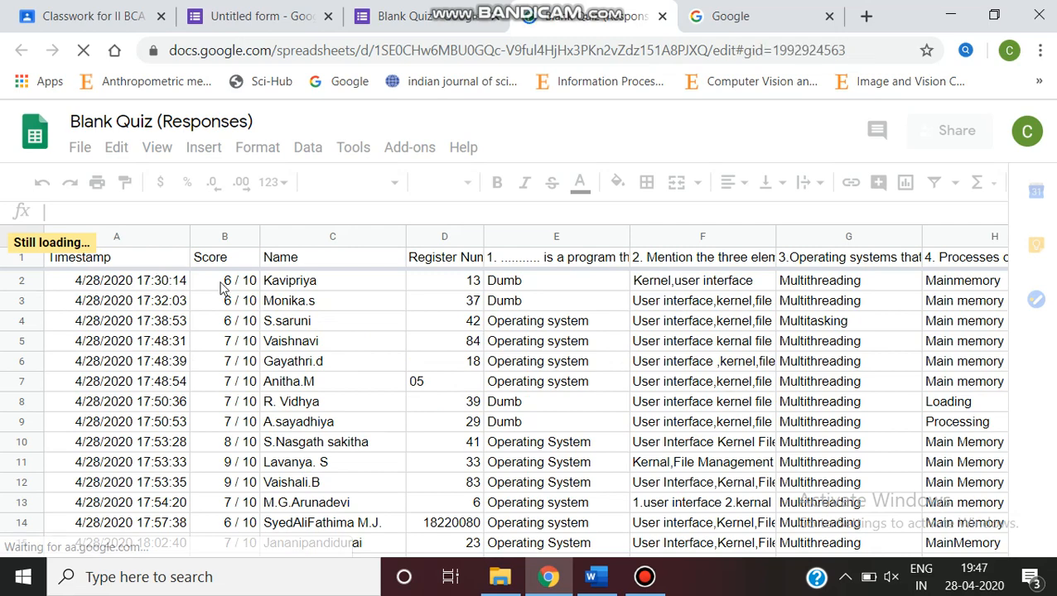
scroll("down", 3)
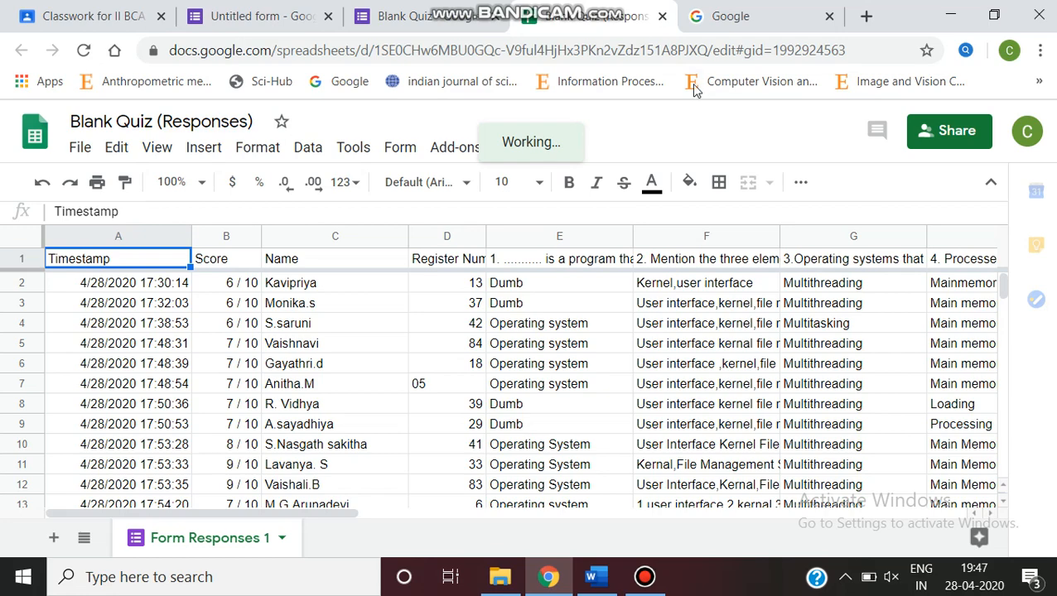
mouse_move(650, 112)
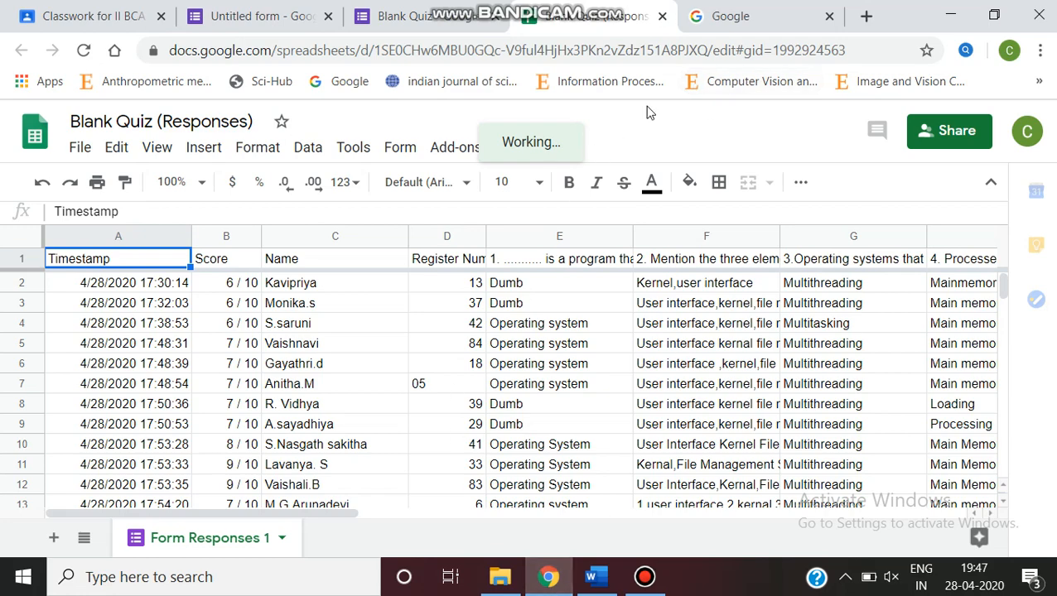